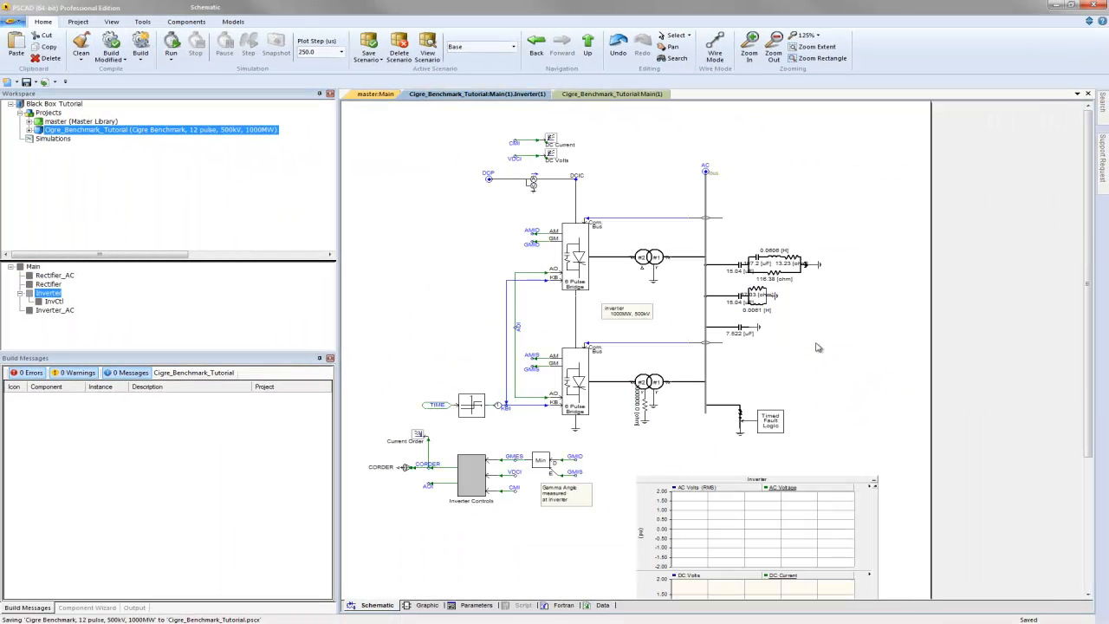
mouse_move(738, 459)
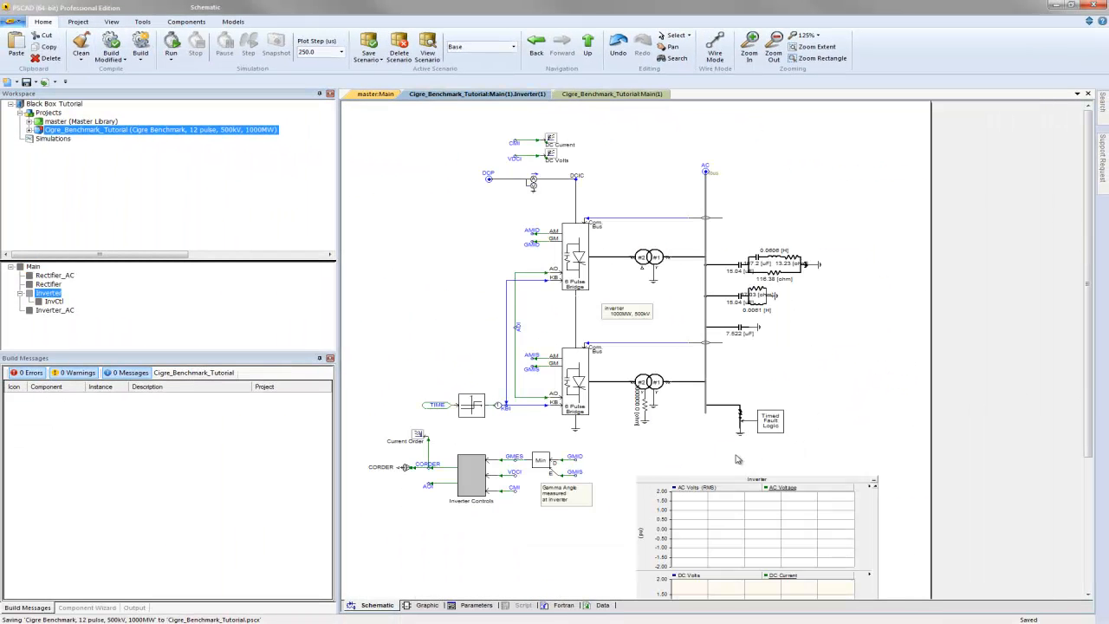
mouse_move(474, 525)
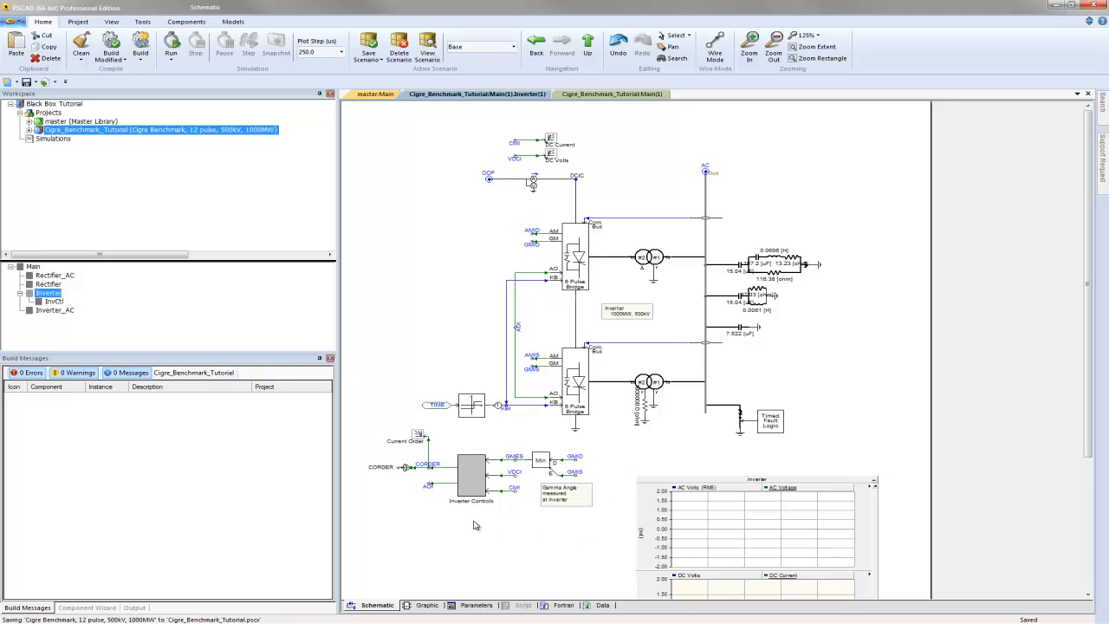
Step: Open the Inverter Controls module to view its current and gamma control schematic
click(470, 476)
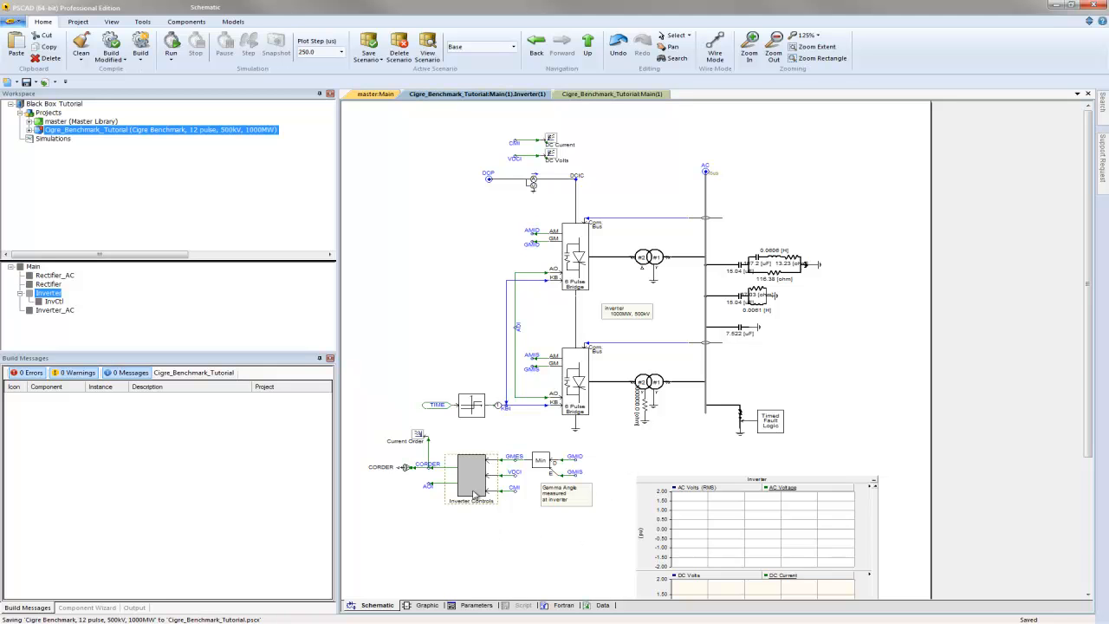
double_click(471, 477)
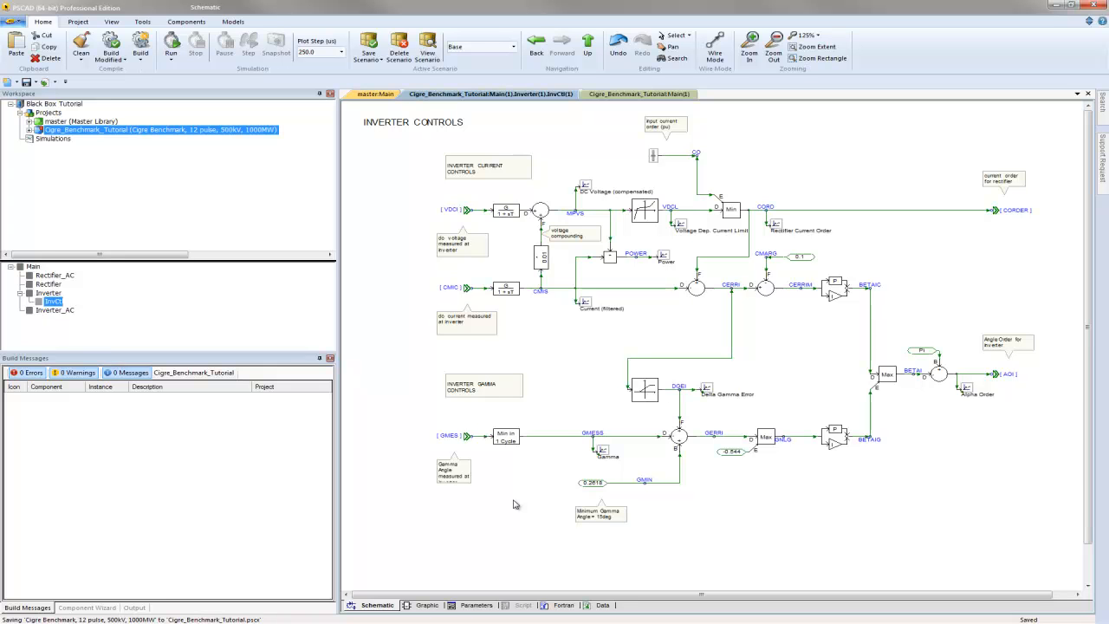
mouse_move(518, 504)
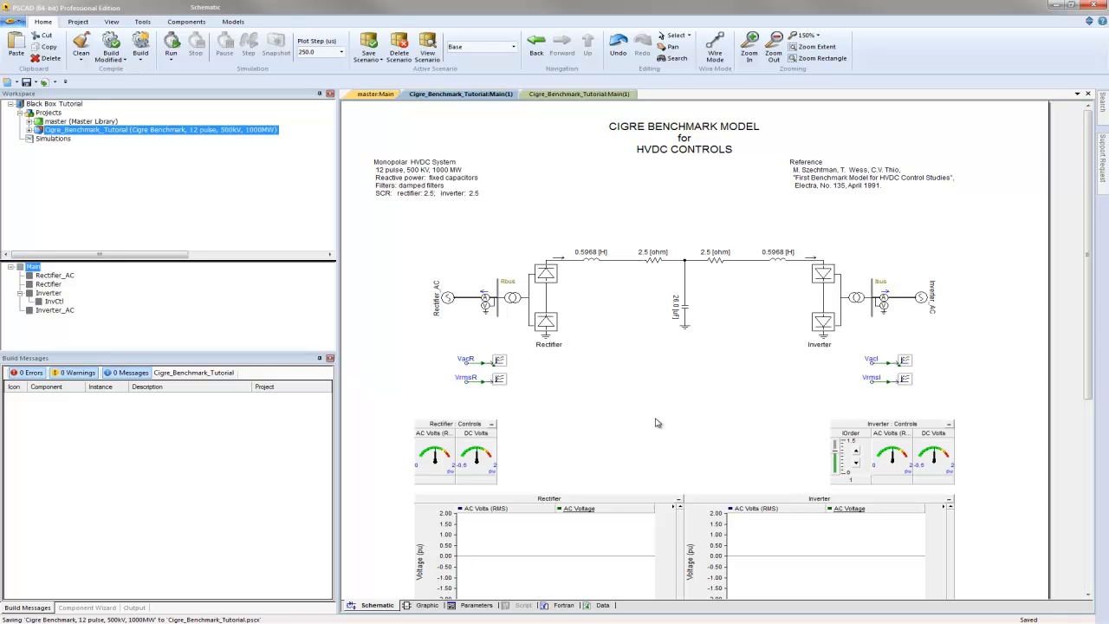
mouse_move(445, 326)
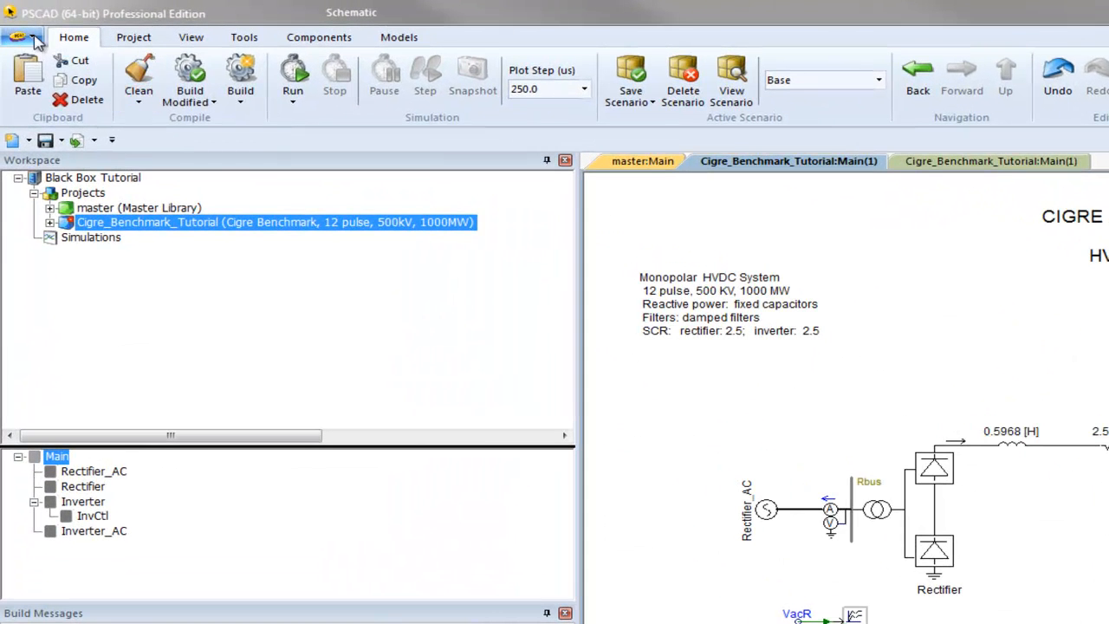
Step: Set the Dependencies Fortran compiler version to Intel Visual Fortran Compiler XE 12.0
click(19, 36)
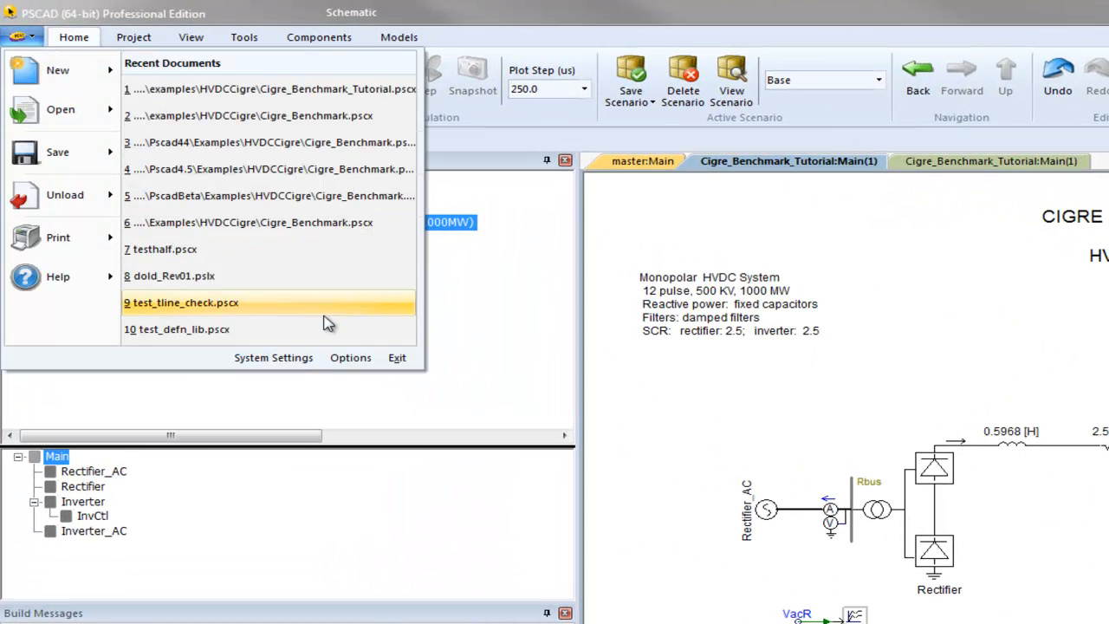
click(350, 357)
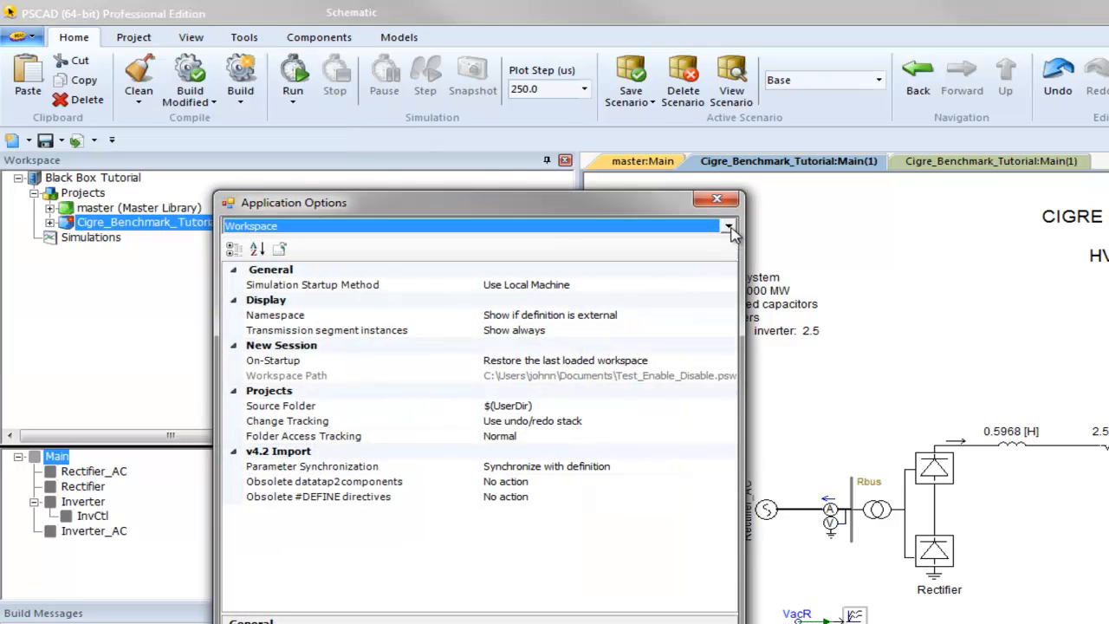
click(729, 226)
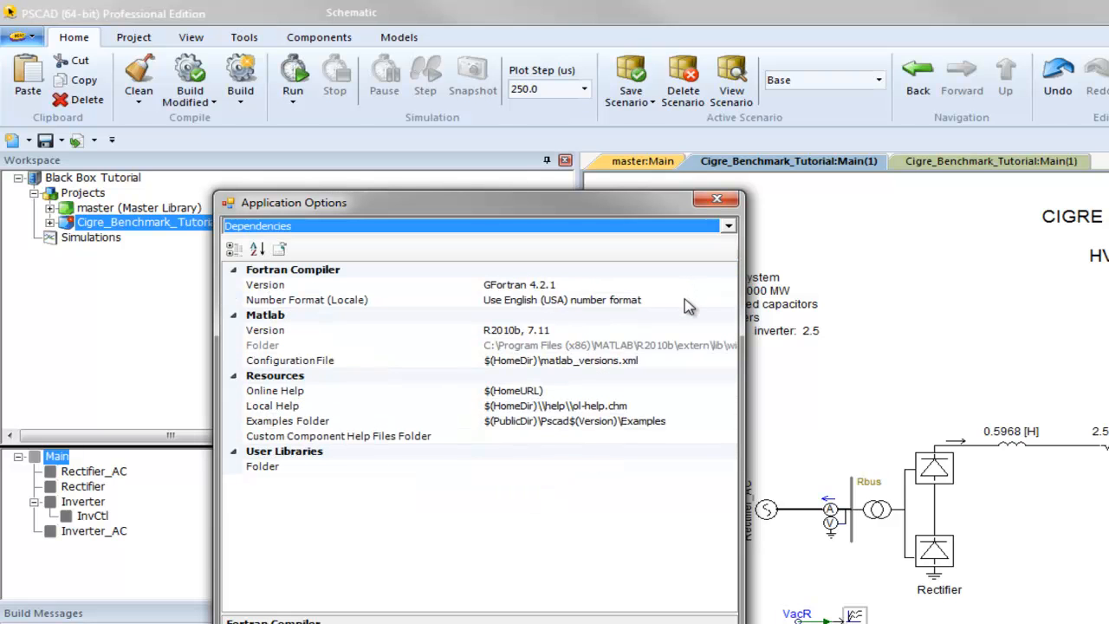
mouse_move(676, 293)
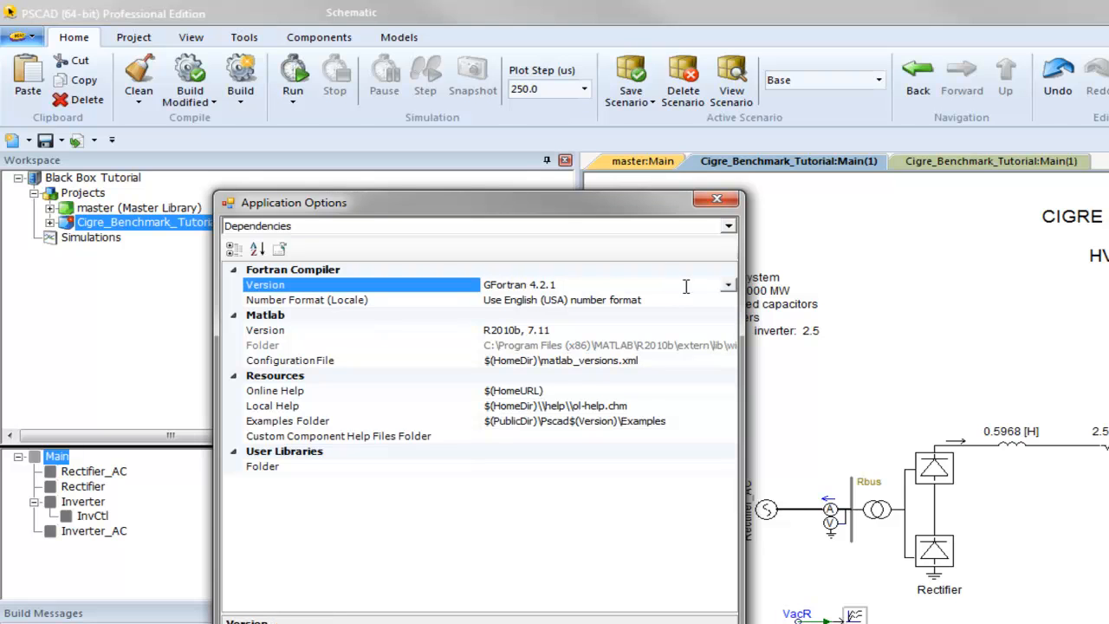
click(727, 284)
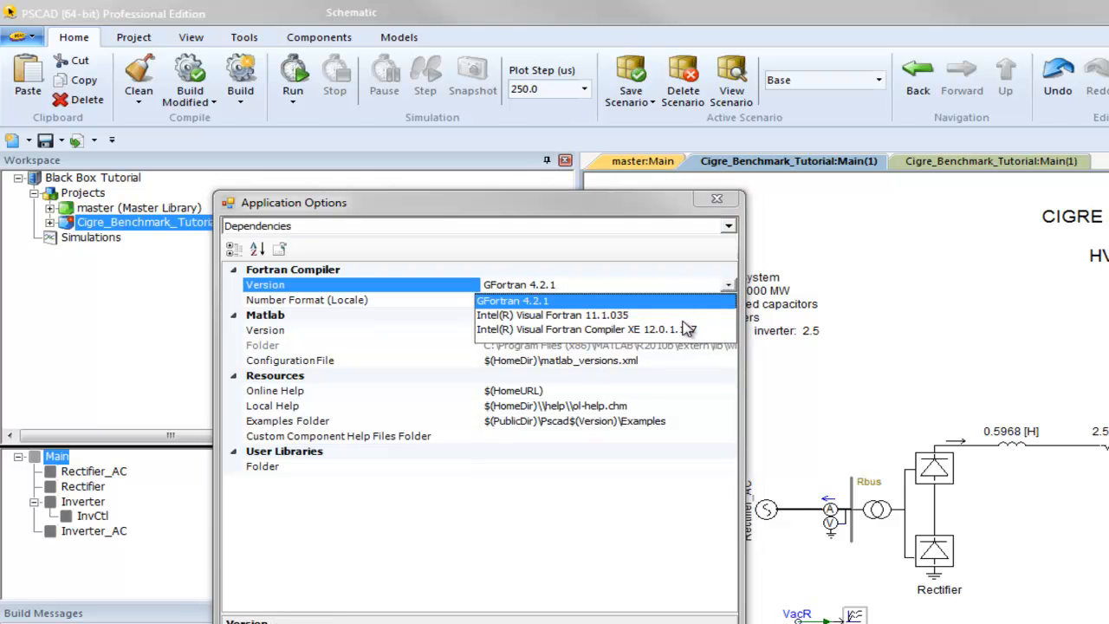
click(579, 329)
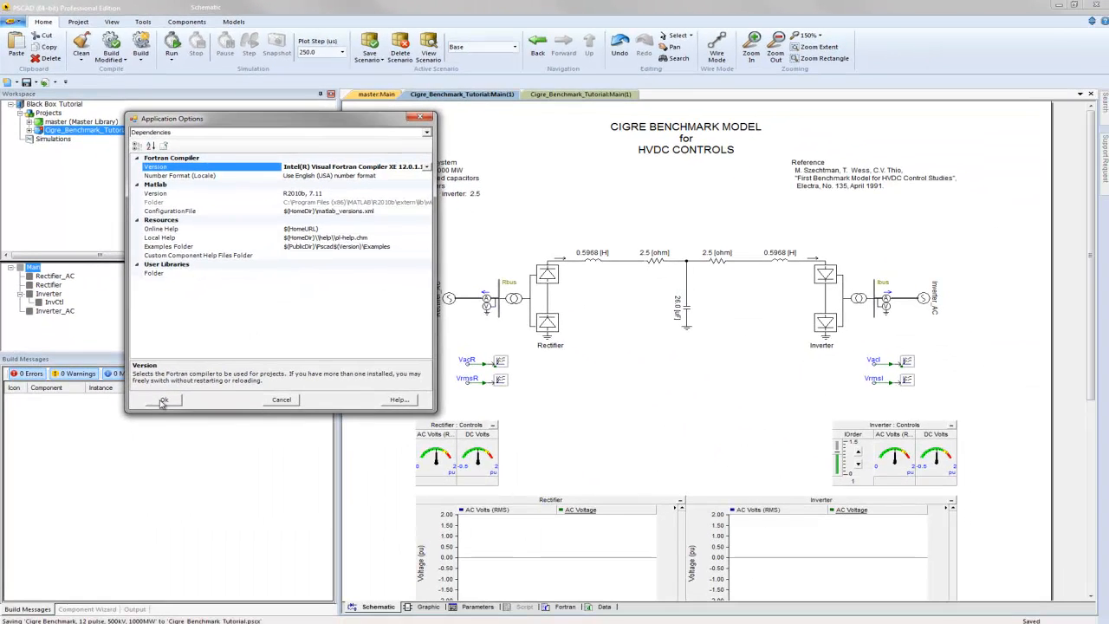
click(164, 399)
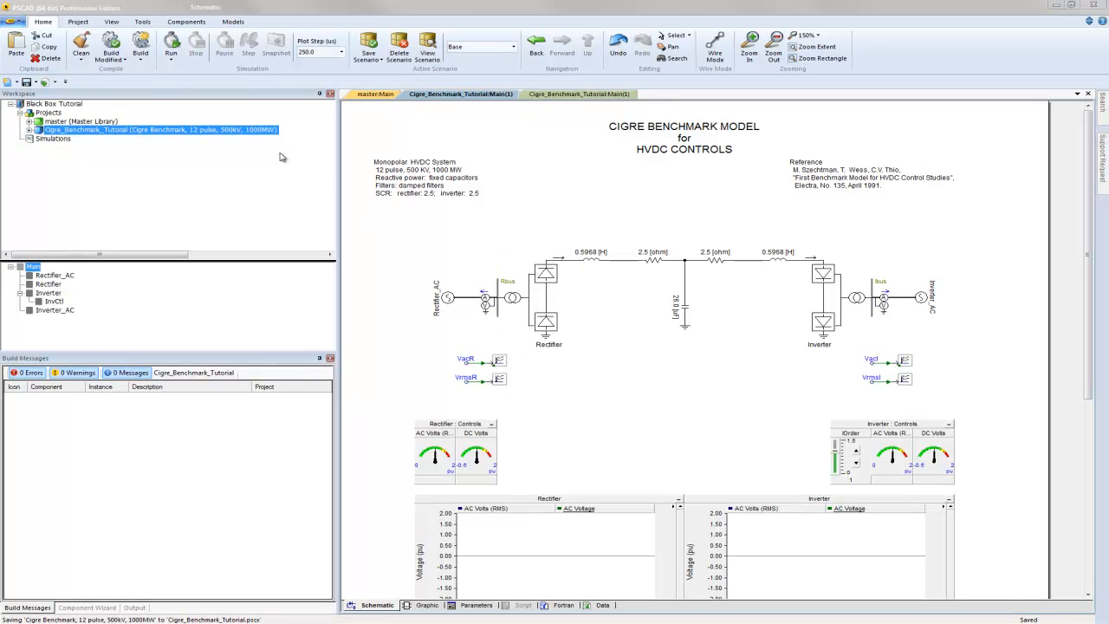
Step: Build Cigre_Benchmark_Tutorial with Intel Composer XE, getting build messages with zero errors
click(170, 45)
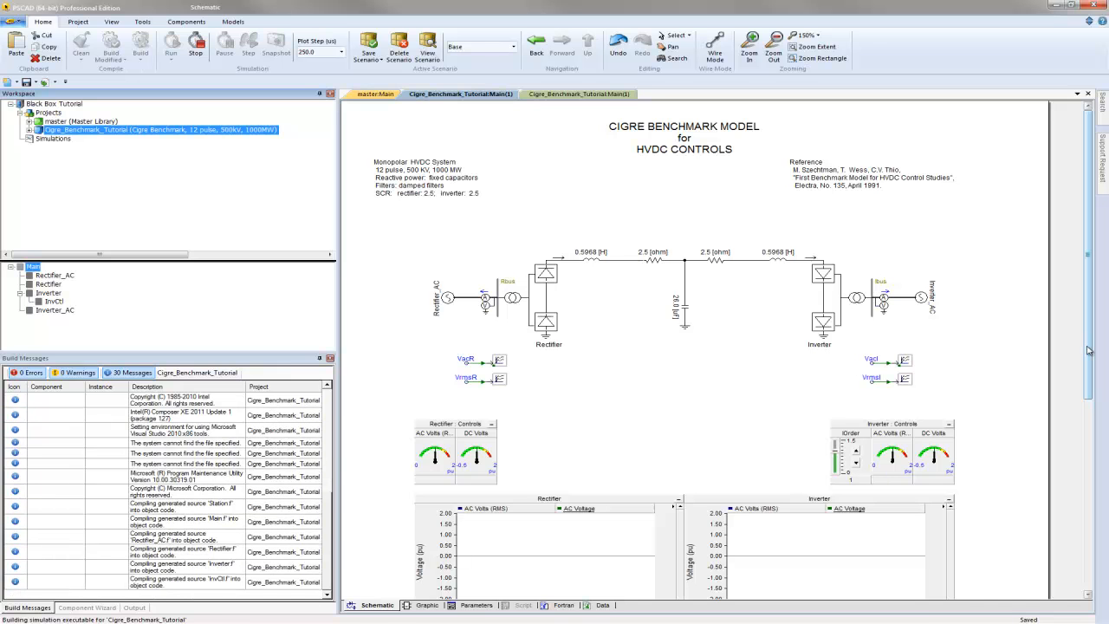
click(170, 44)
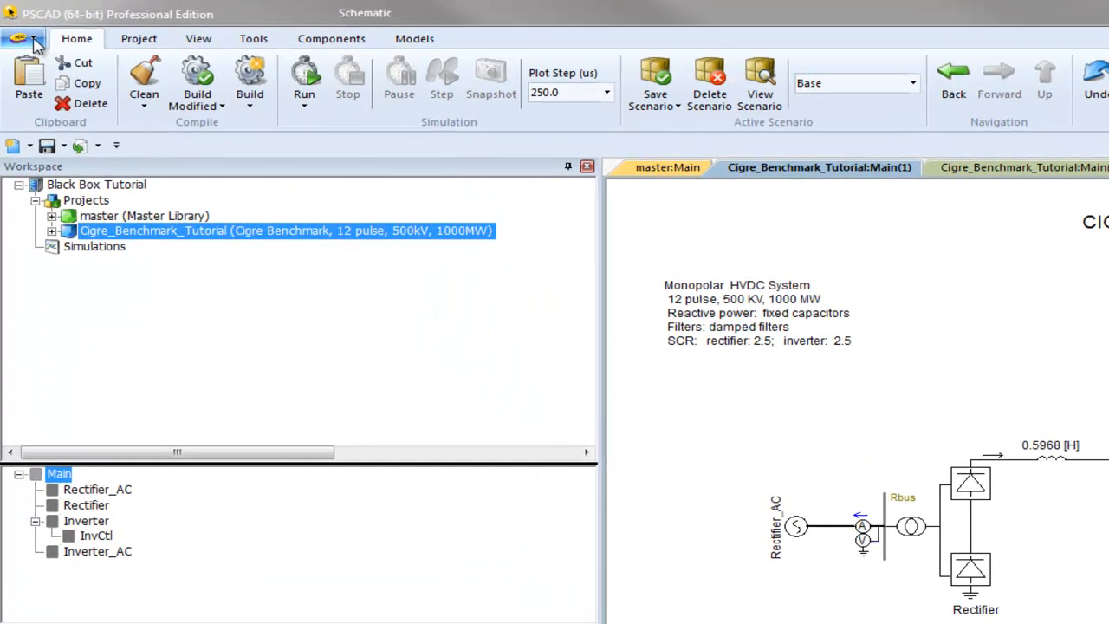
Step: In Blackboxing options, keep object generation with the selected compiler and review appended linking
click(22, 39)
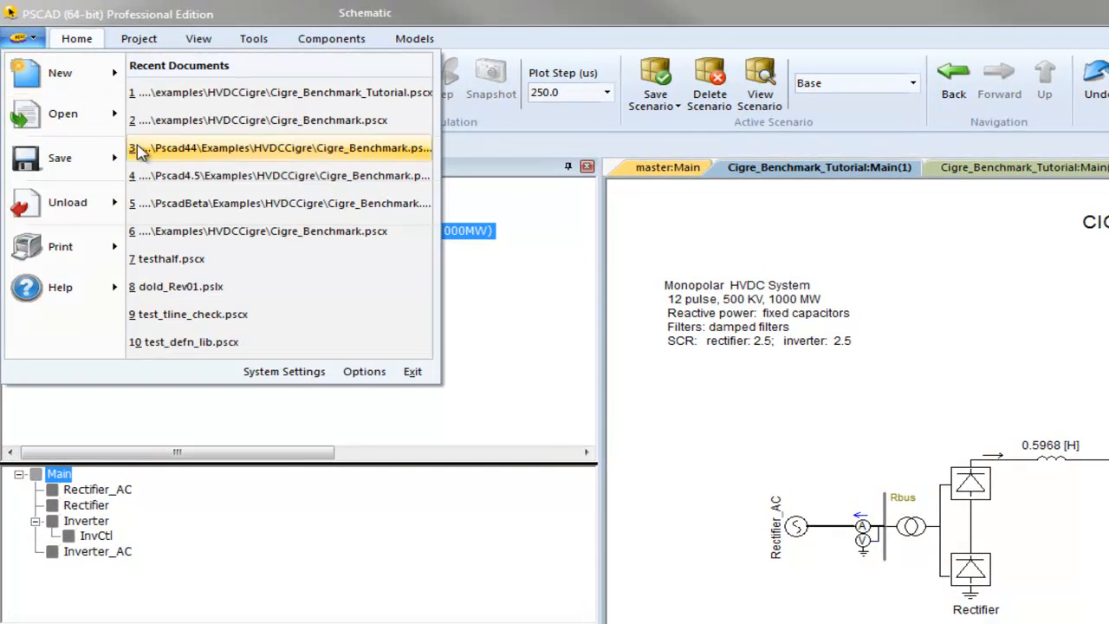
mouse_move(364, 371)
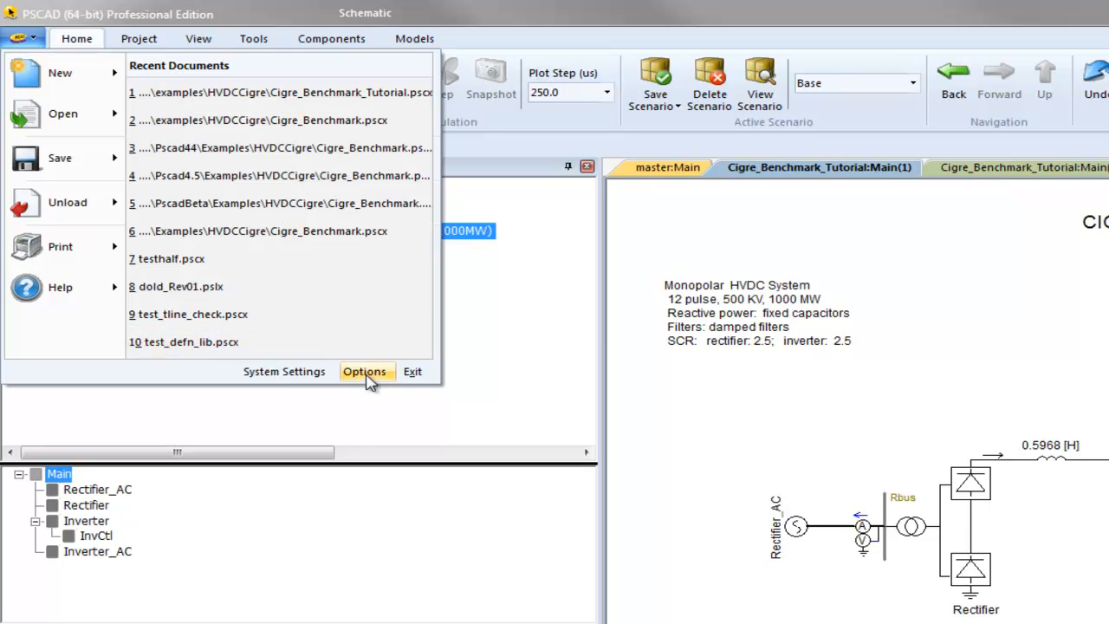
click(364, 371)
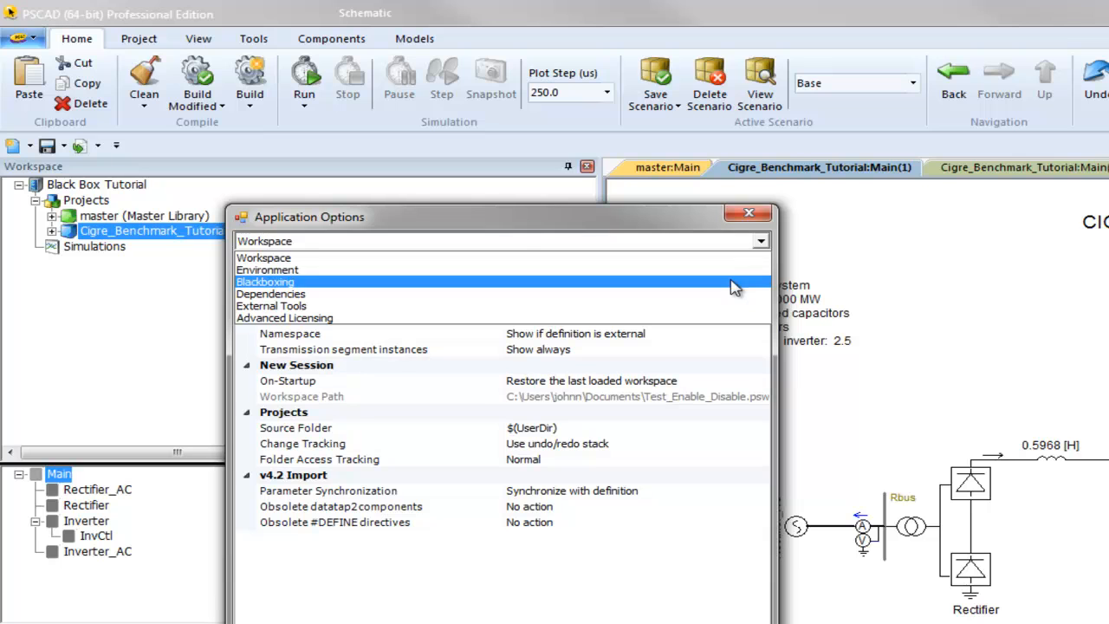
click(265, 282)
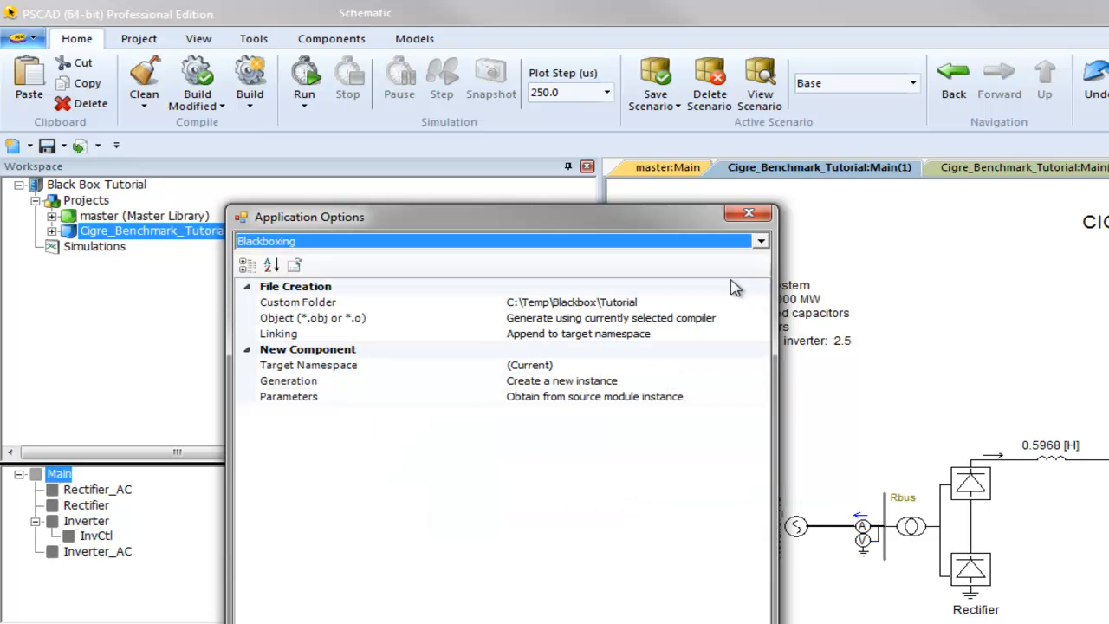
mouse_move(700, 316)
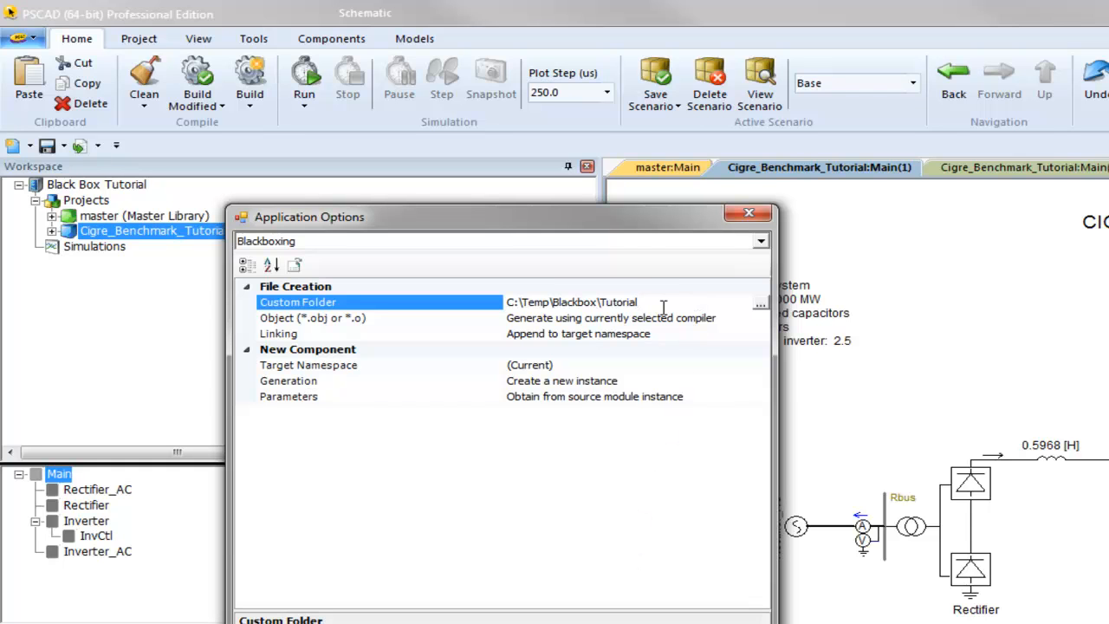
mouse_move(748, 328)
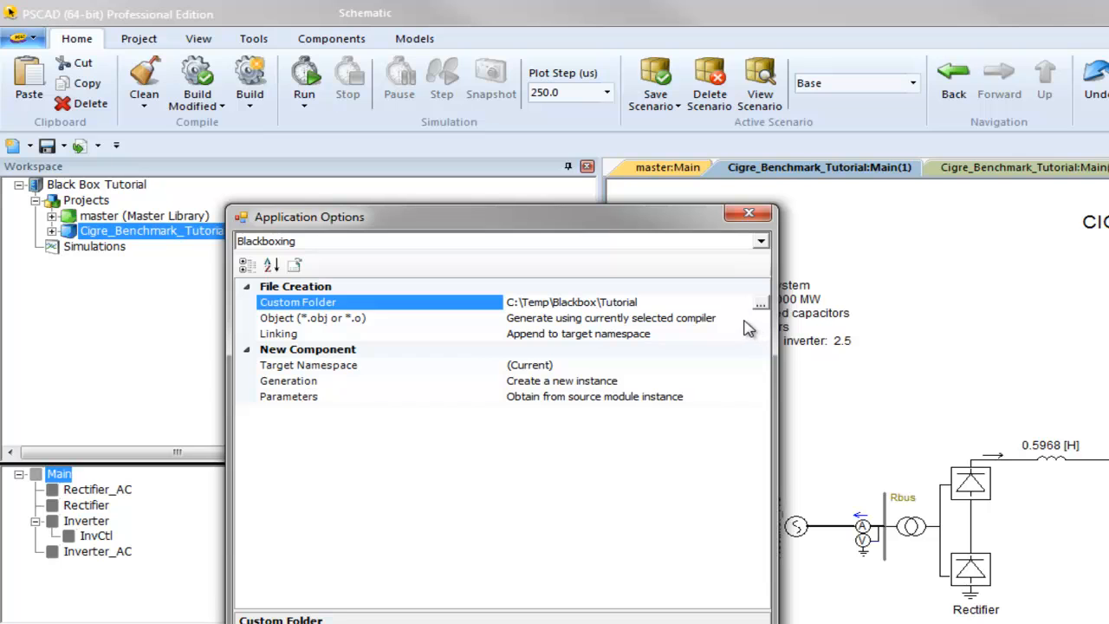
click(312, 319)
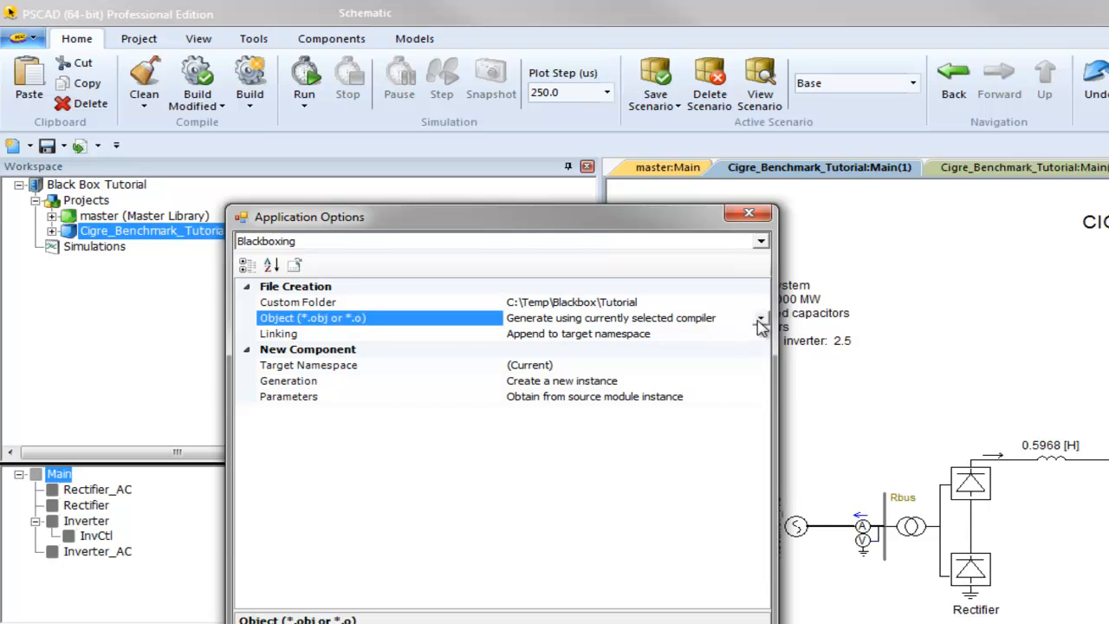
click(760, 318)
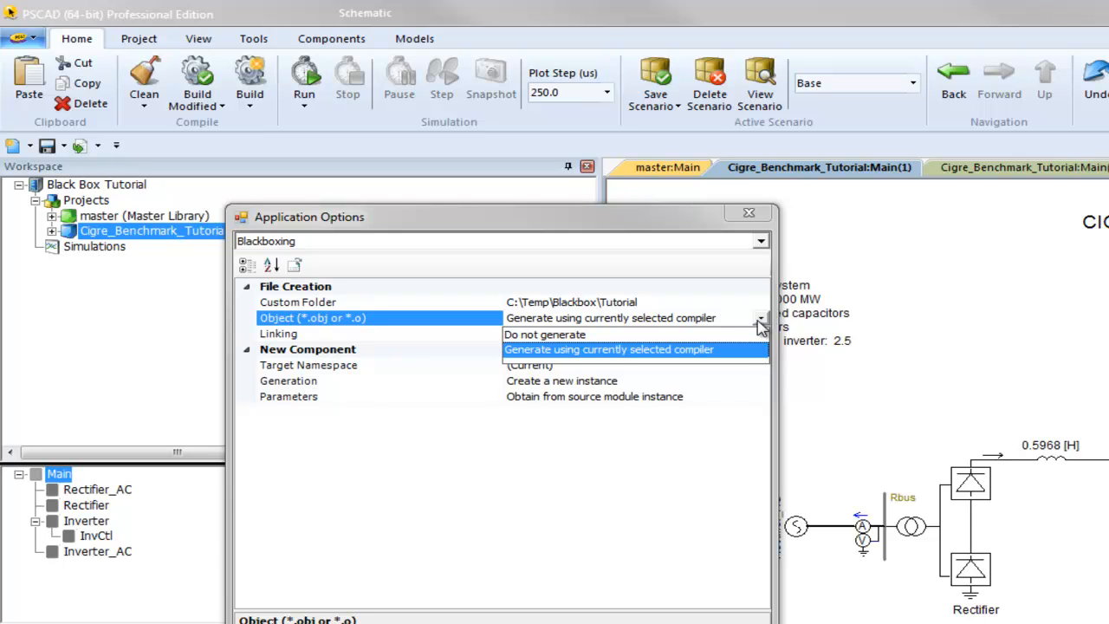
click(578, 334)
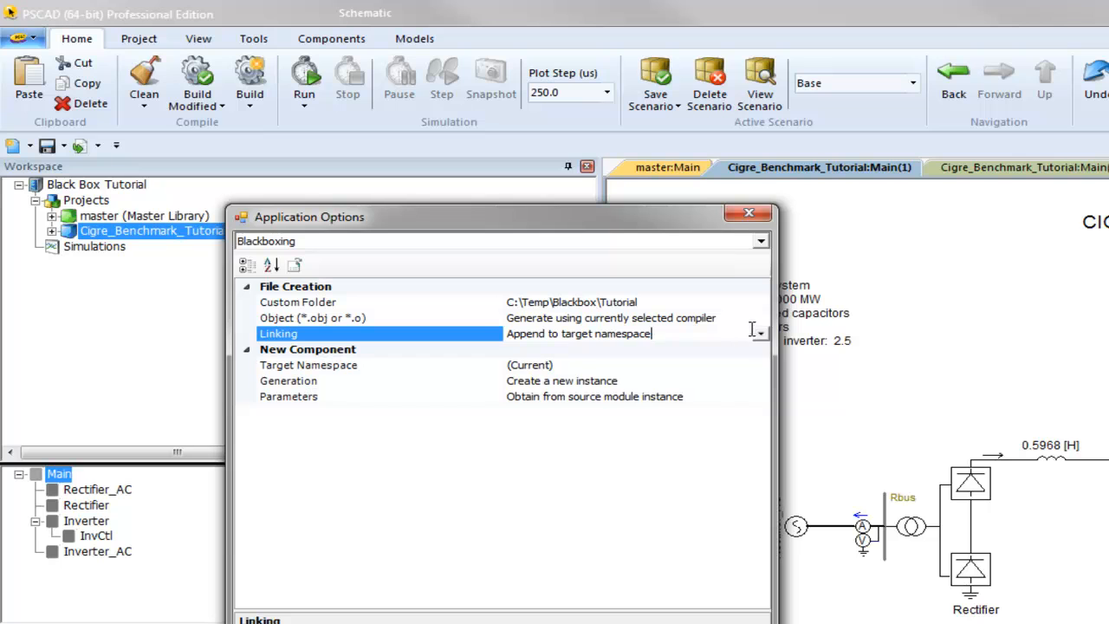
click(760, 334)
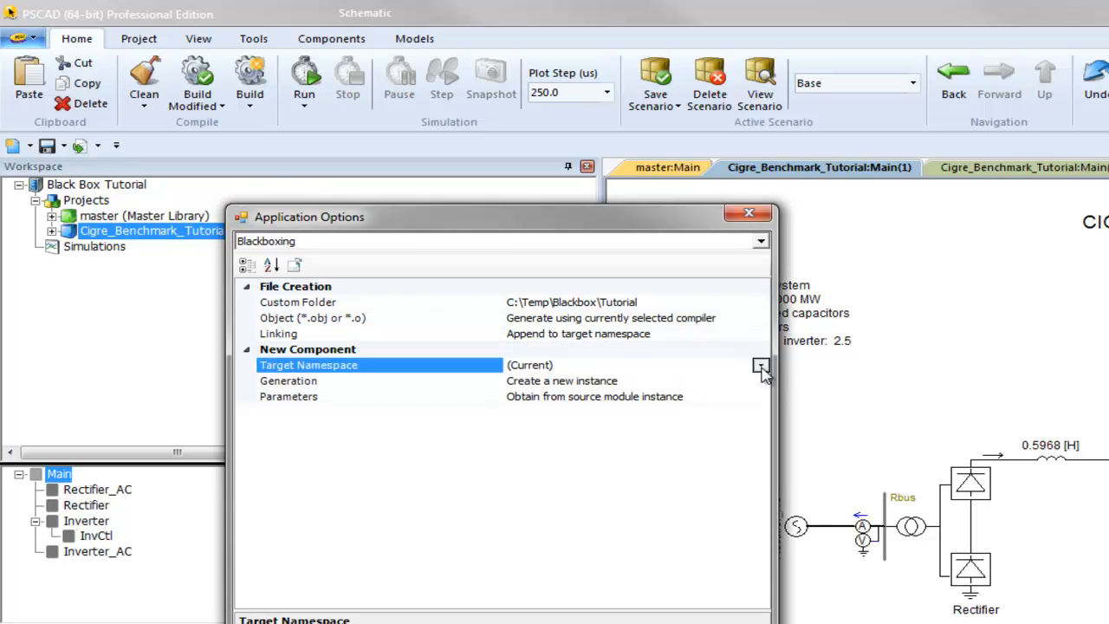
Step: Confirm Current target namespace, new-instance generation and parameters from the source module instance
click(761, 365)
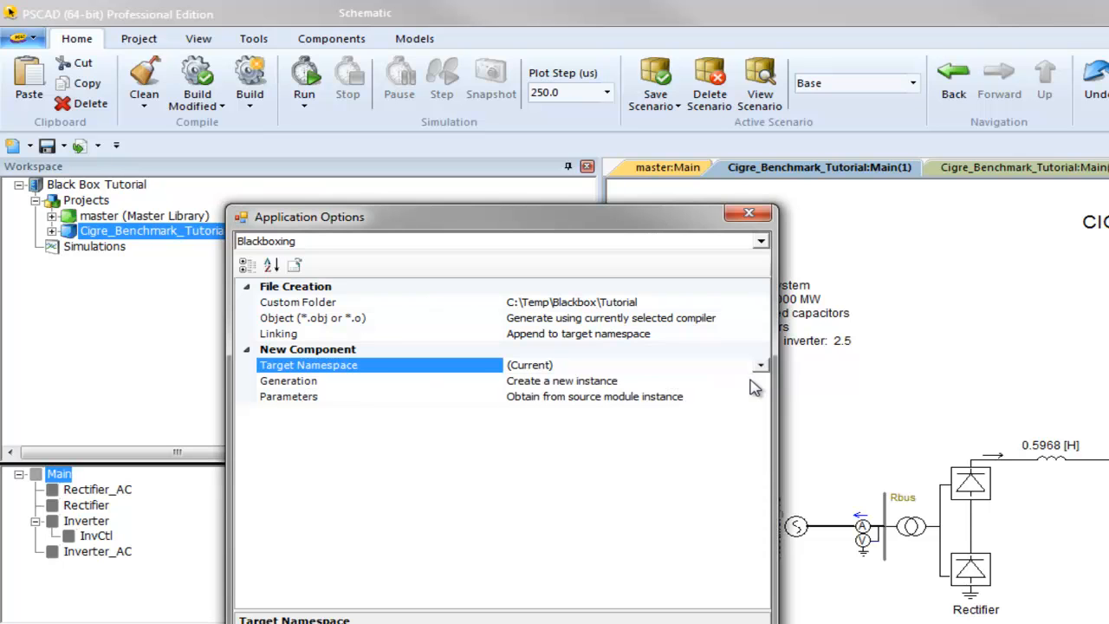
click(382, 381)
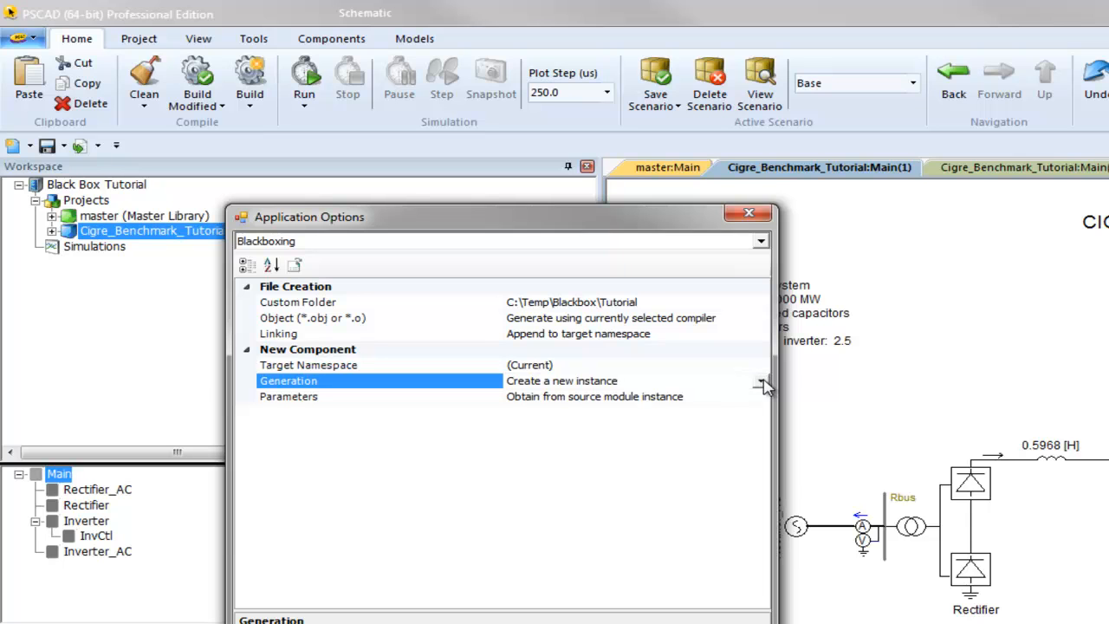
click(762, 381)
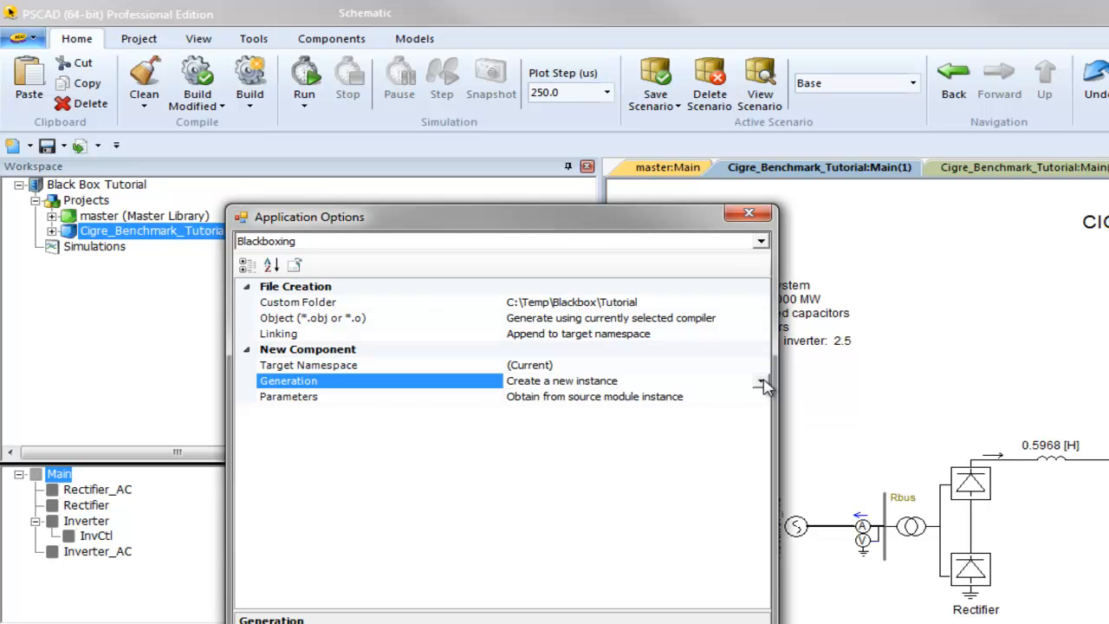
click(288, 396)
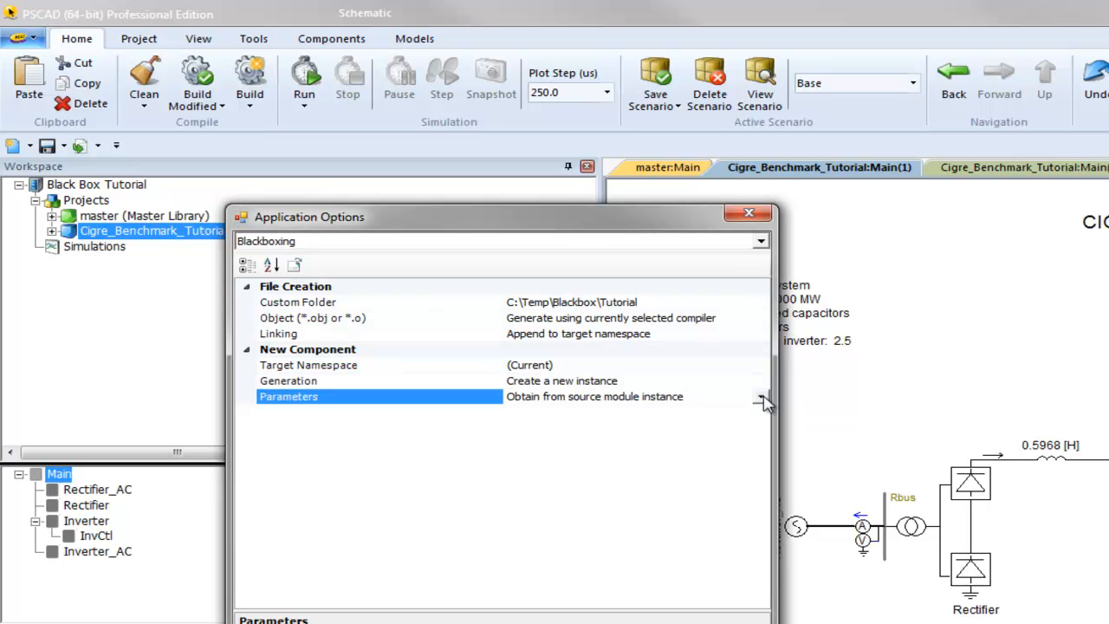
click(764, 396)
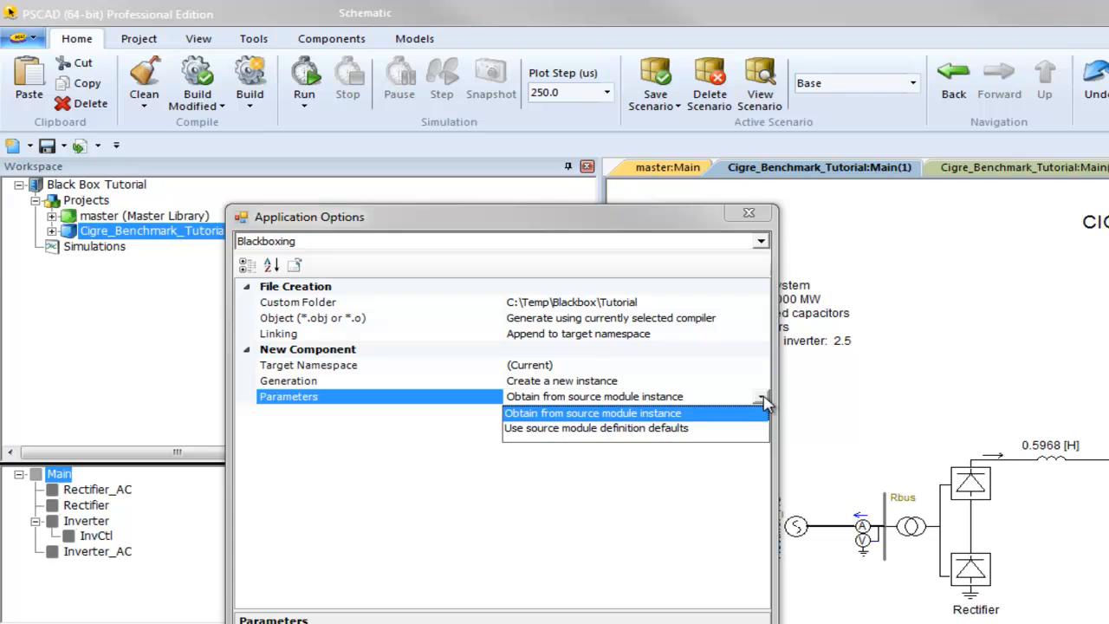
click(593, 413)
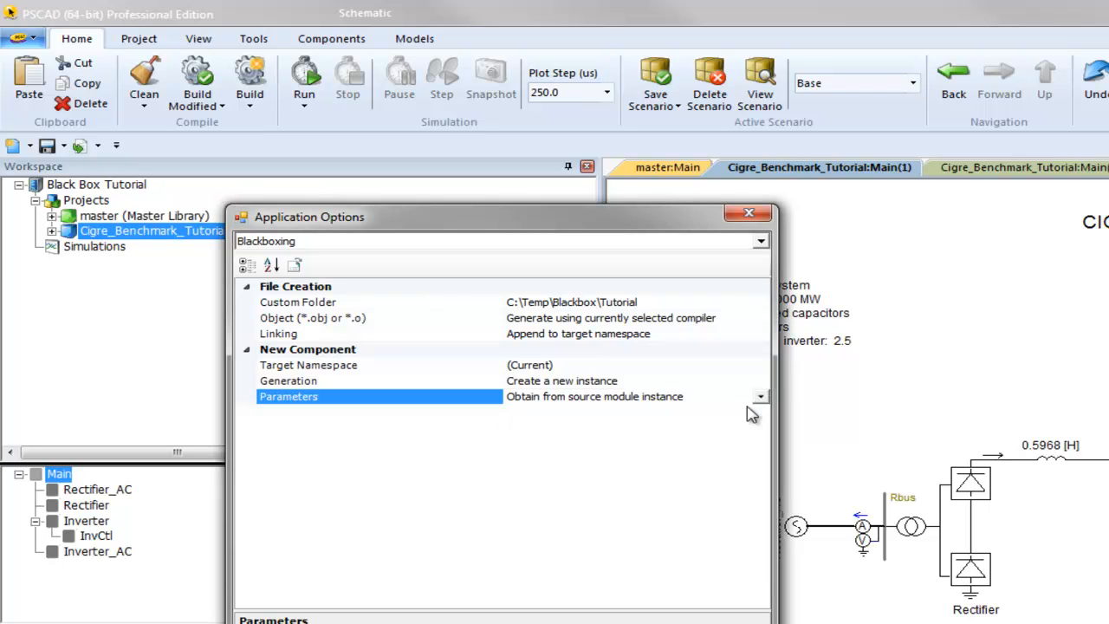
mouse_move(752, 414)
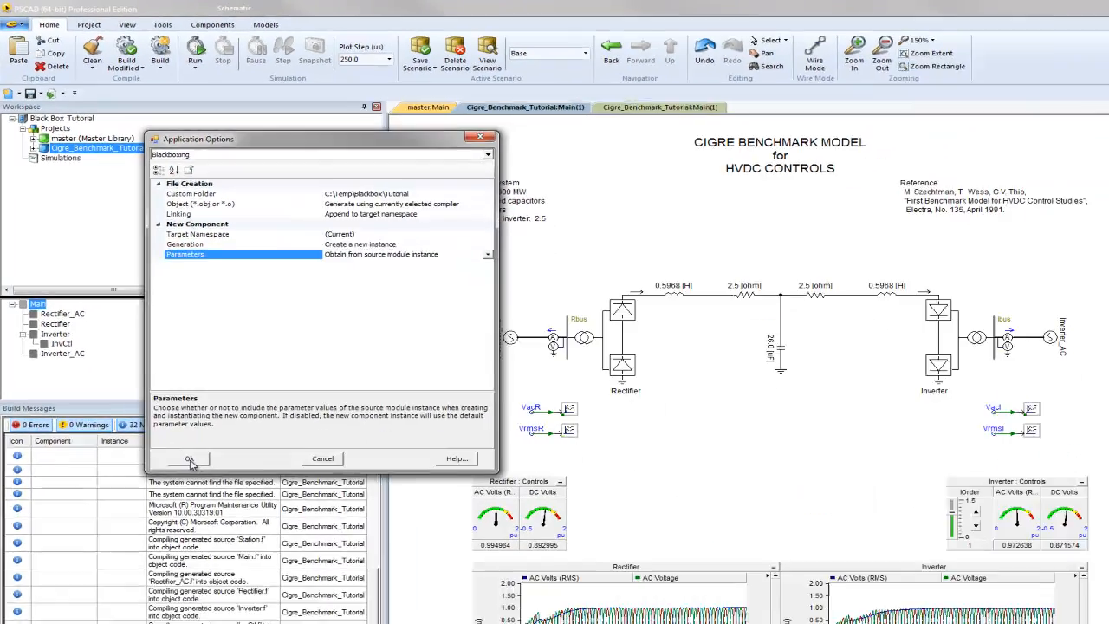
Step: Apply the blackboxing options and feed the CO current order from a 1.0 Real Constant
click(189, 459)
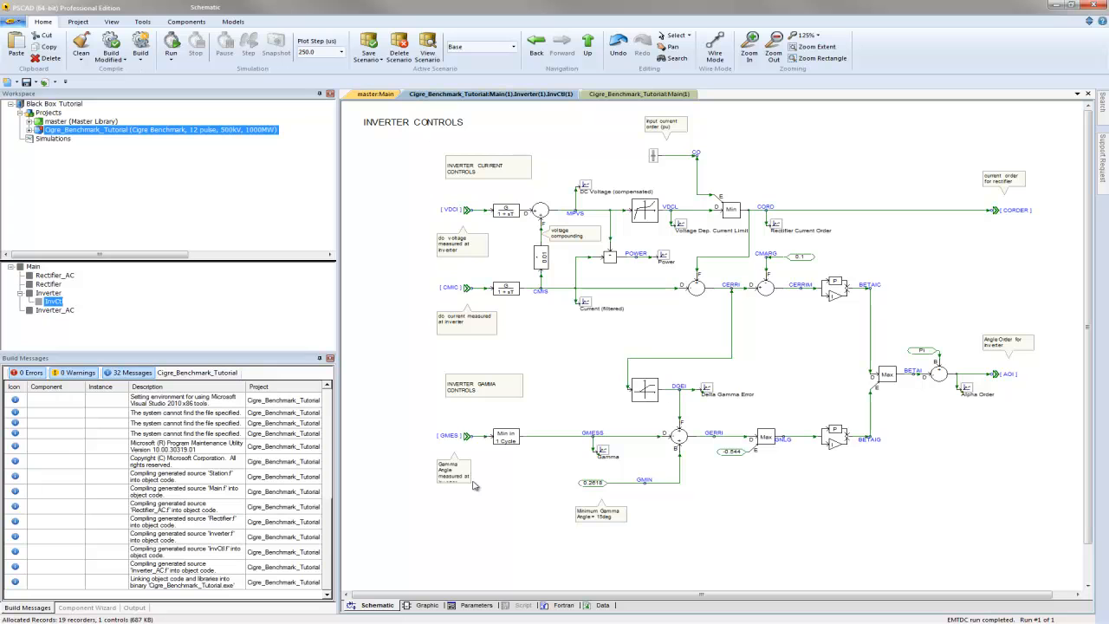
mouse_move(556, 410)
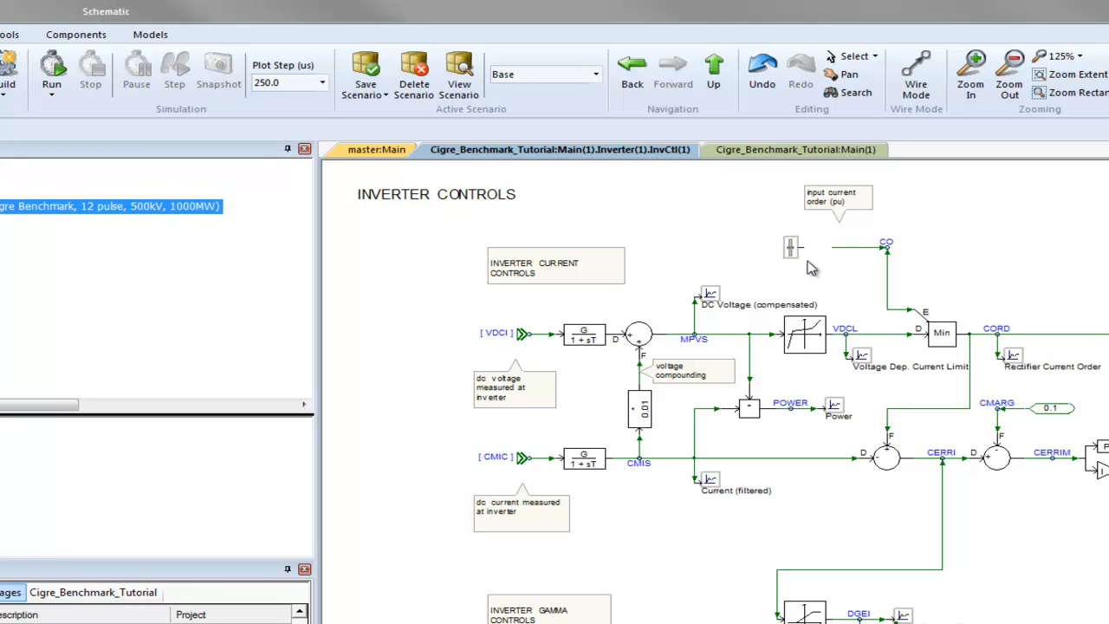
mouse_move(790, 248)
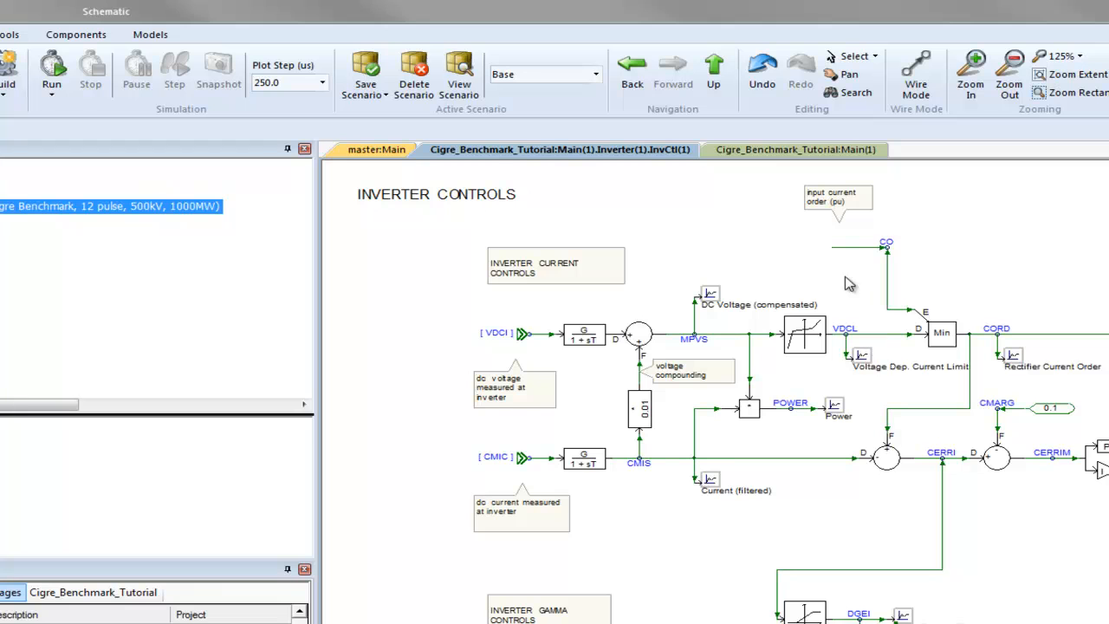
mouse_move(212, 85)
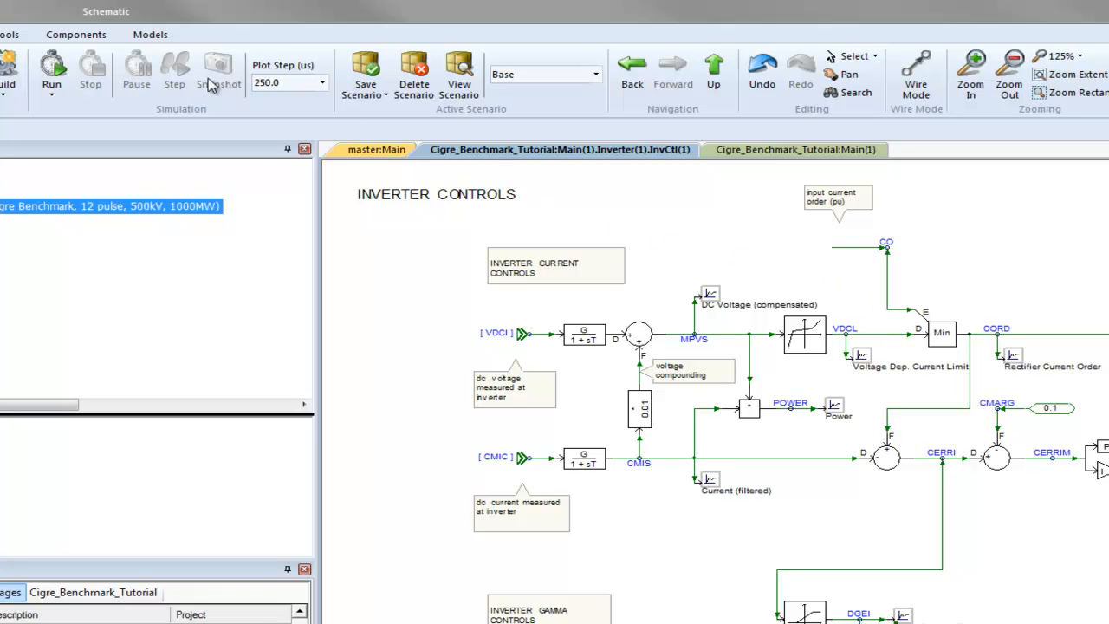
click(76, 34)
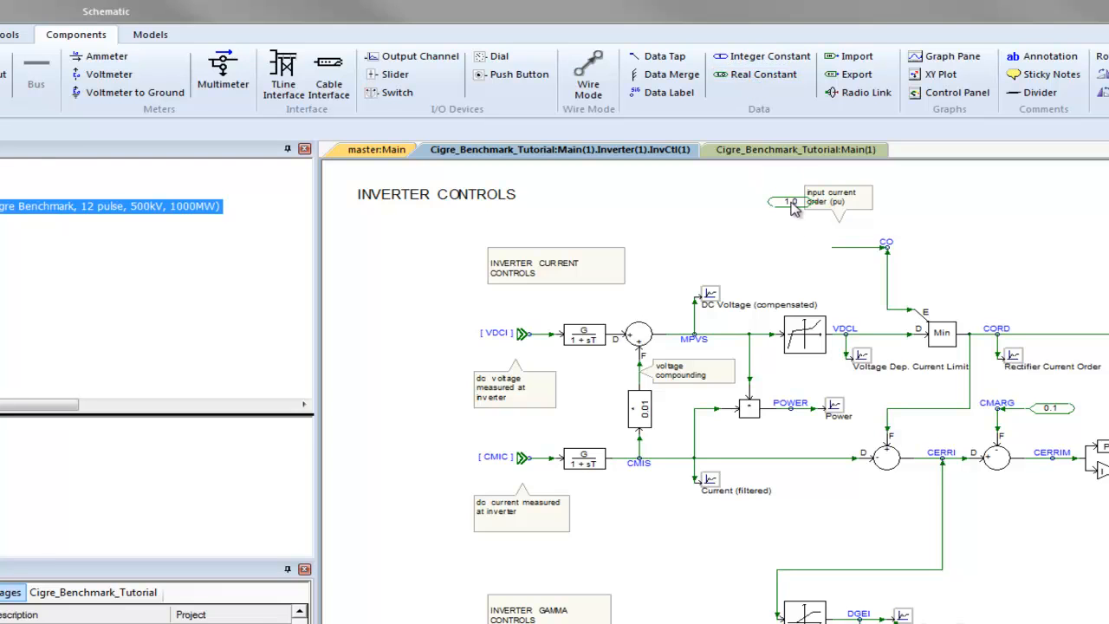
drag(789, 202, 806, 247)
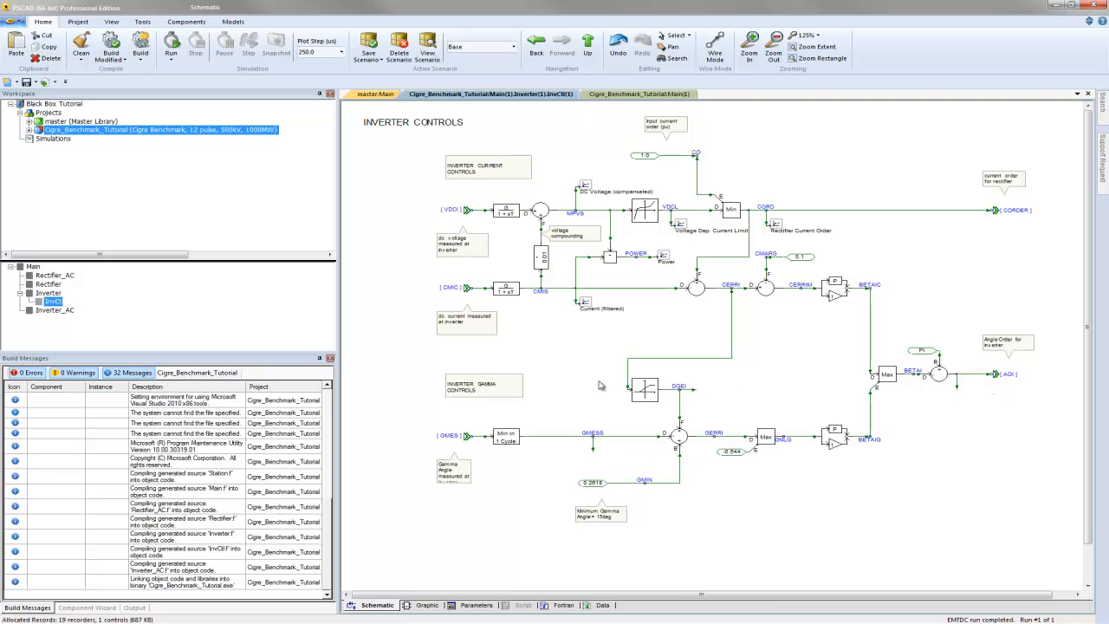
mouse_move(587, 305)
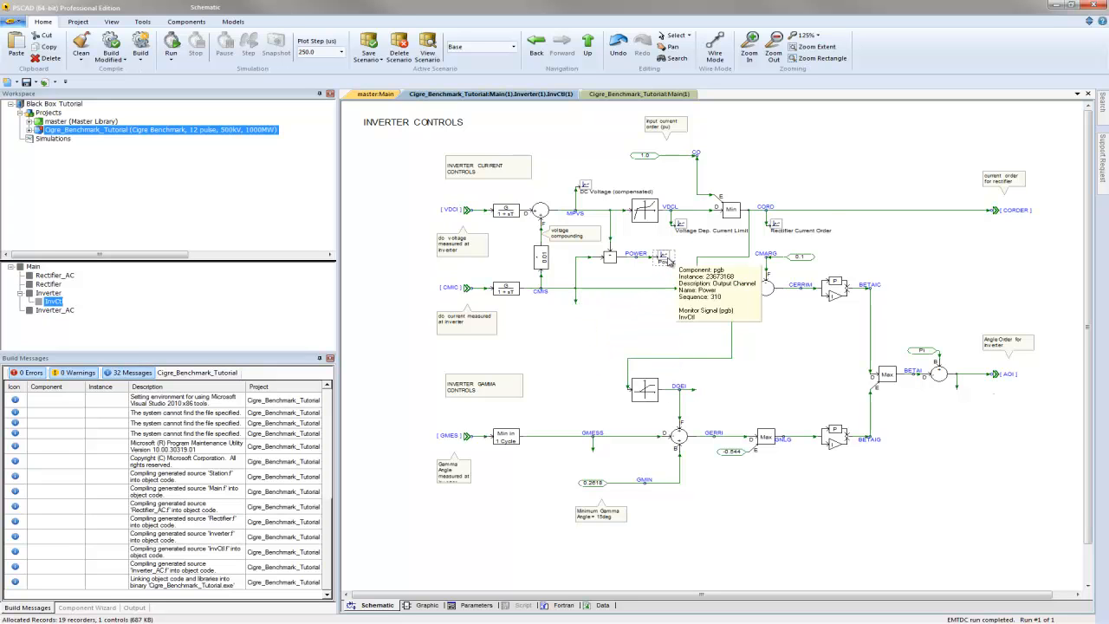
mouse_move(780, 232)
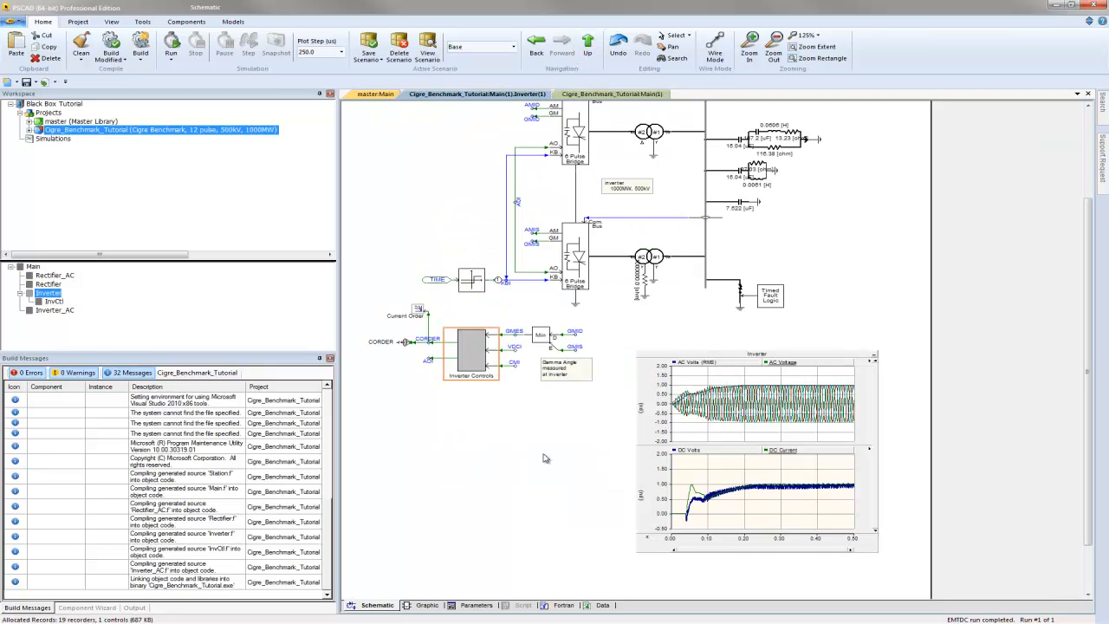
Step: Blackbox the Inverter Controls module from its right-click menu
click(472, 351)
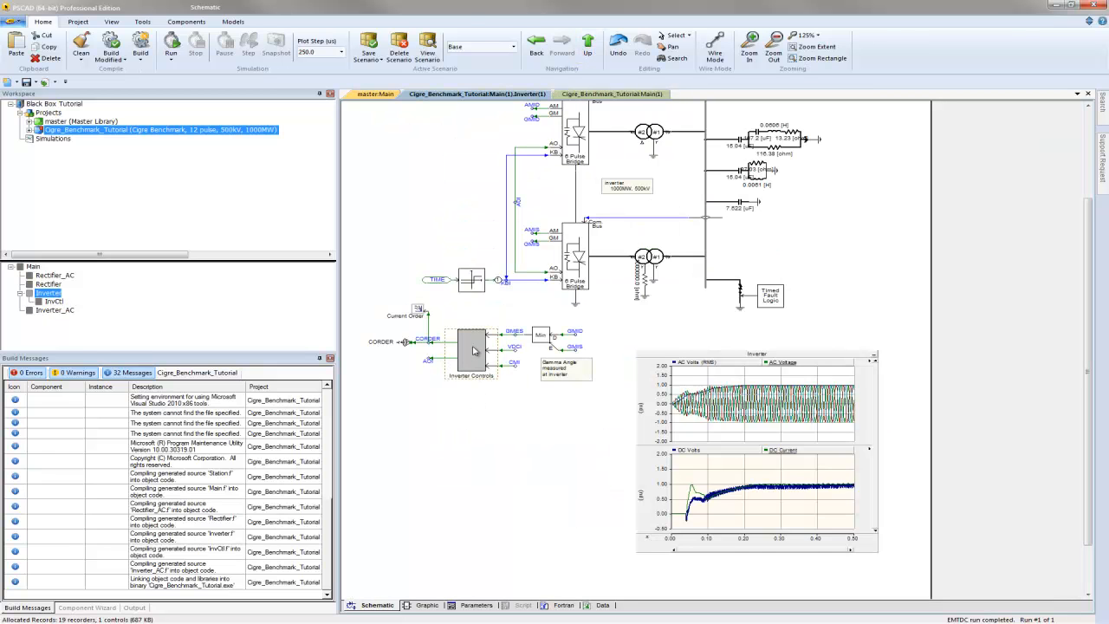
right_click(472, 351)
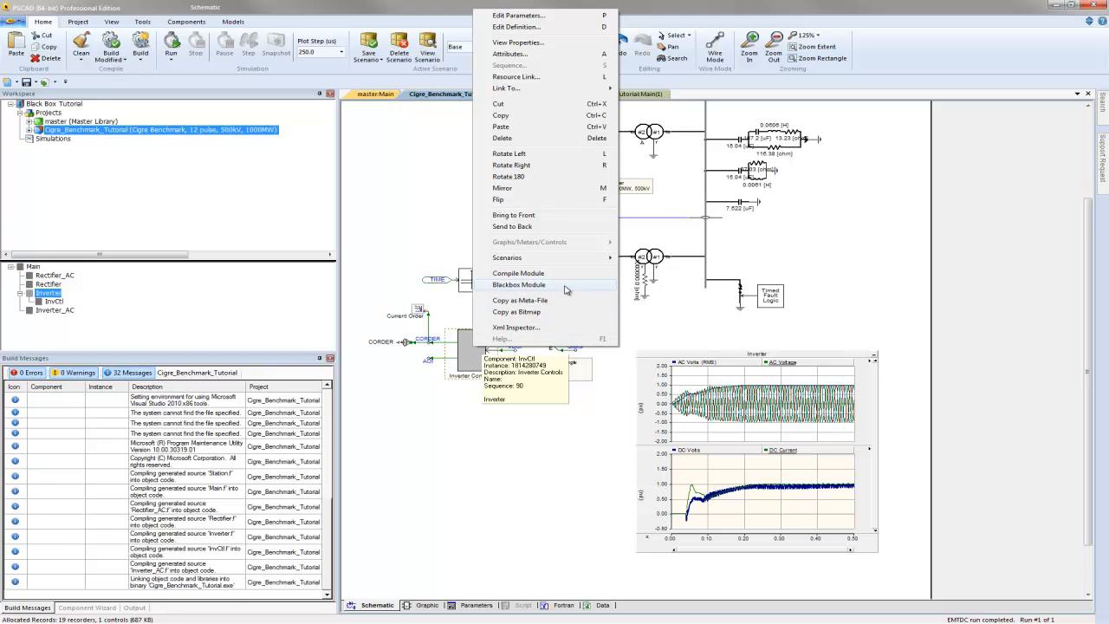
click(519, 285)
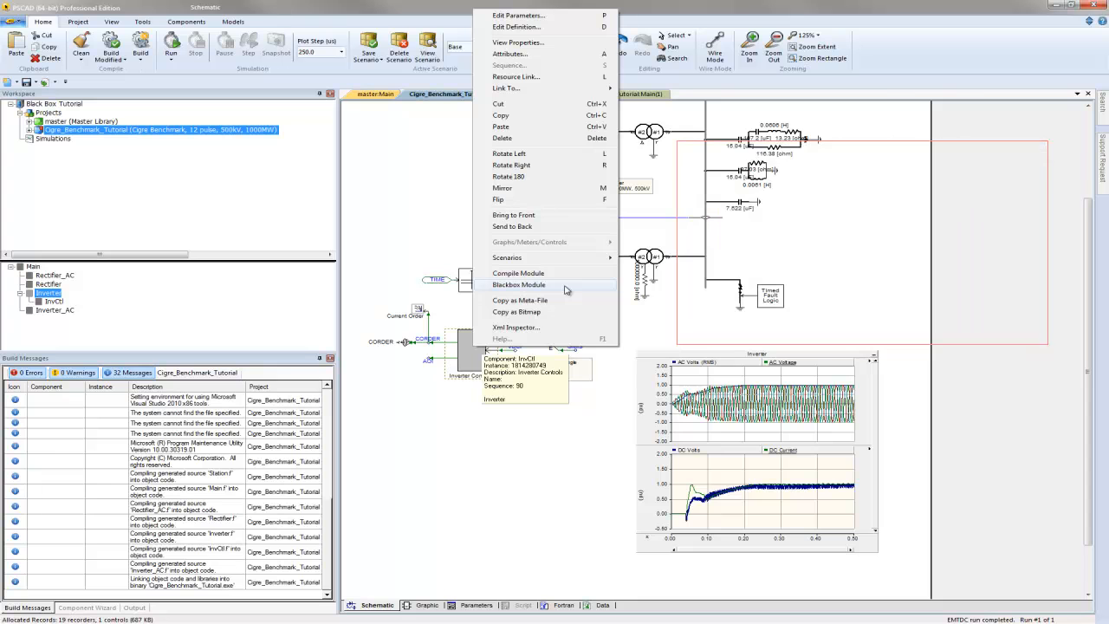
click(518, 284)
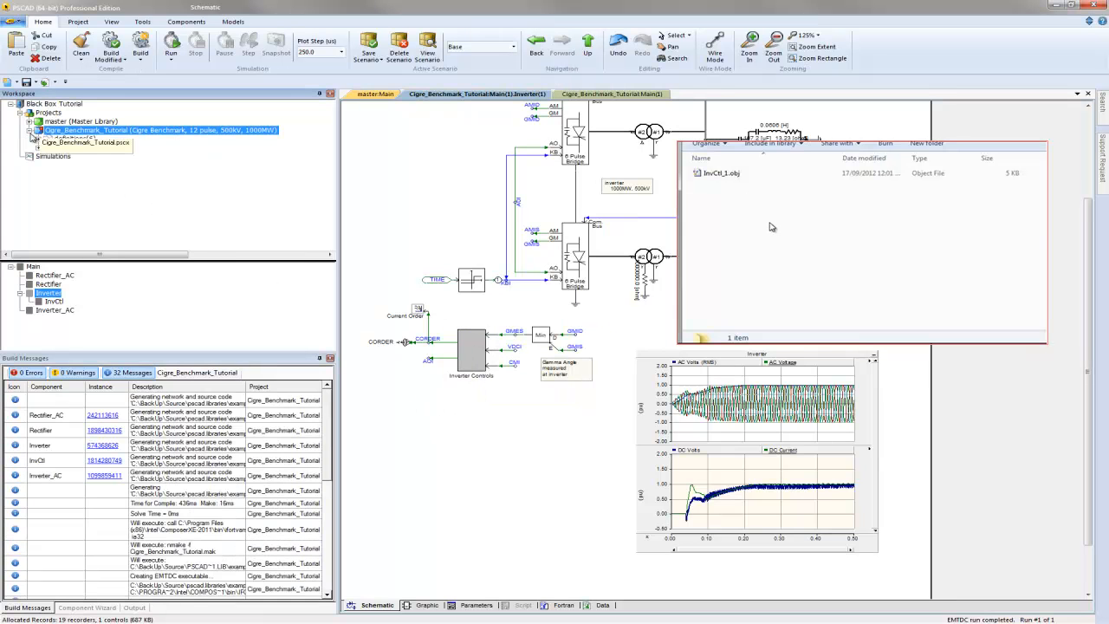
Step: Expand Definitions, blackbox the module again, and check build messages for InvCtl_1.obj
click(32, 139)
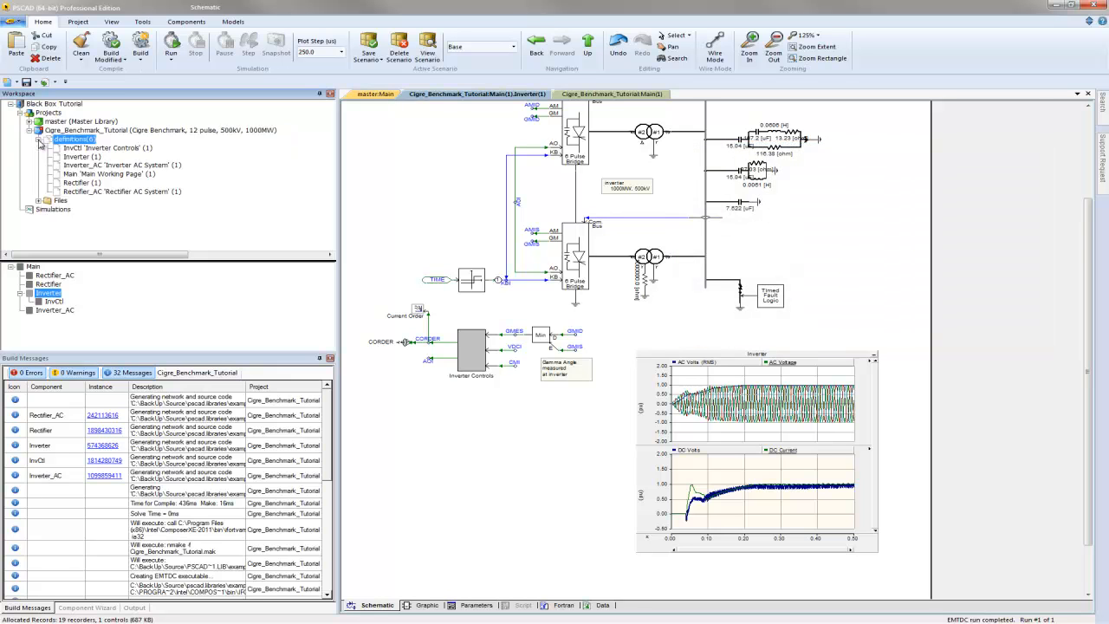
mouse_move(440, 409)
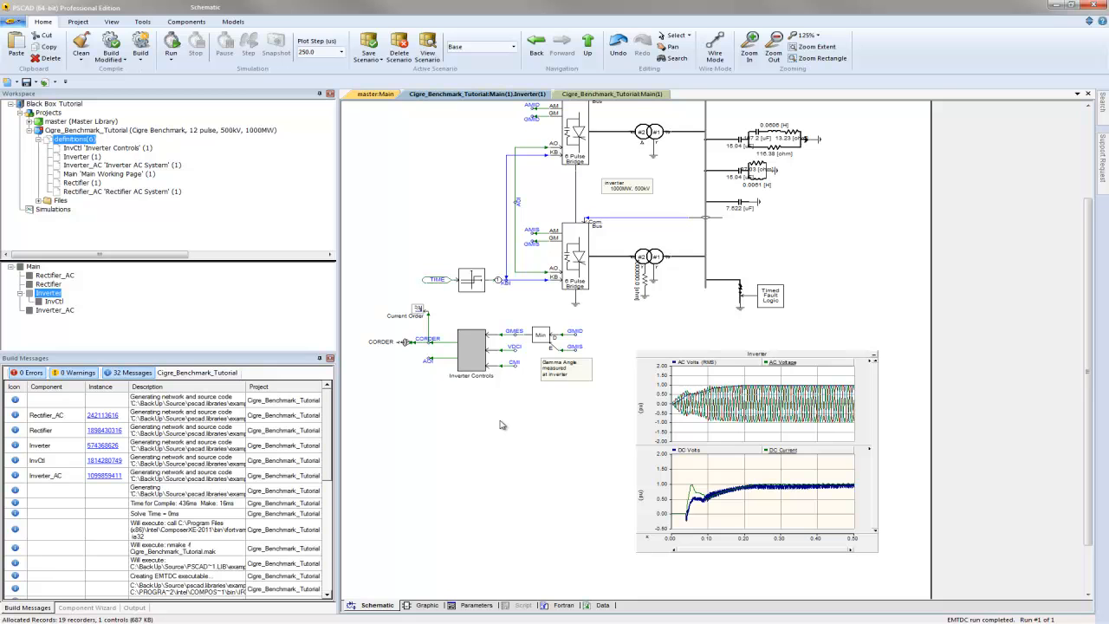
click(472, 353)
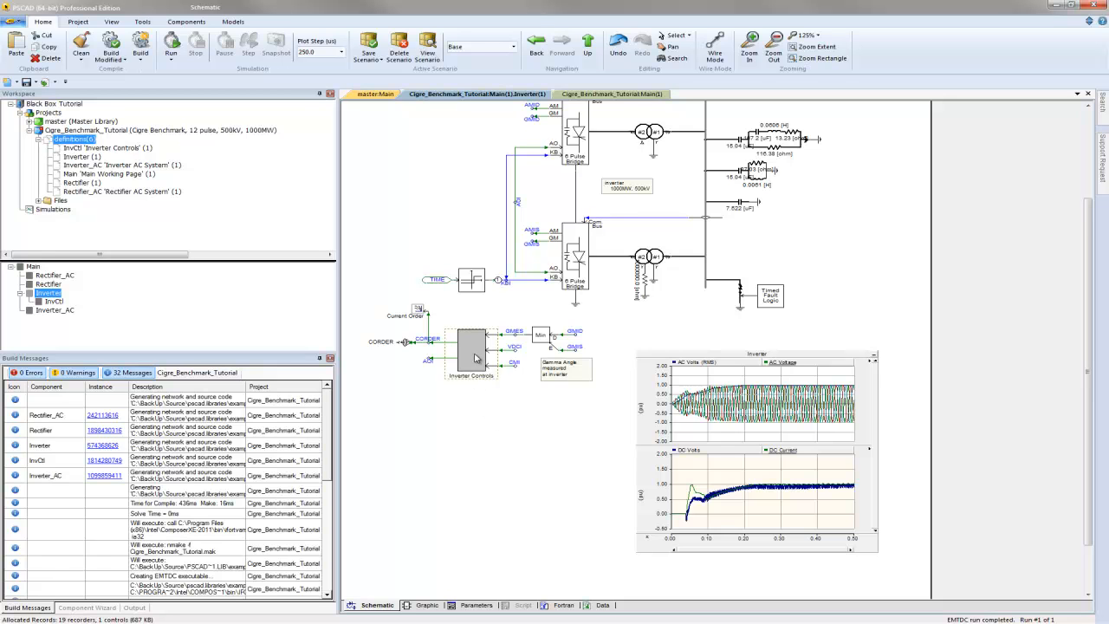
right_click(475, 355)
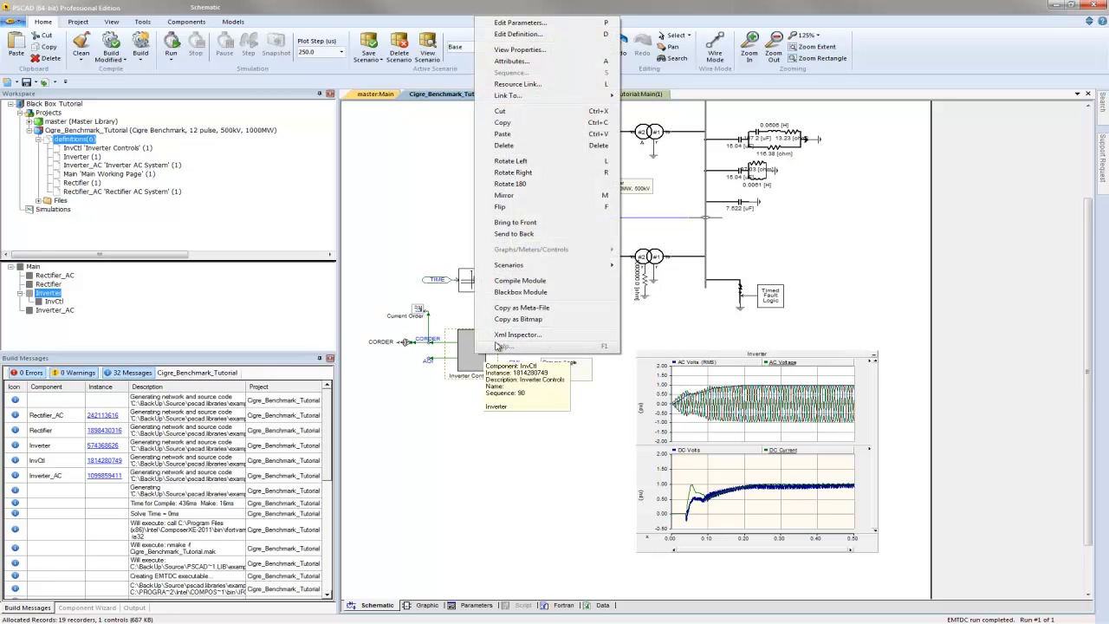
mouse_move(520, 292)
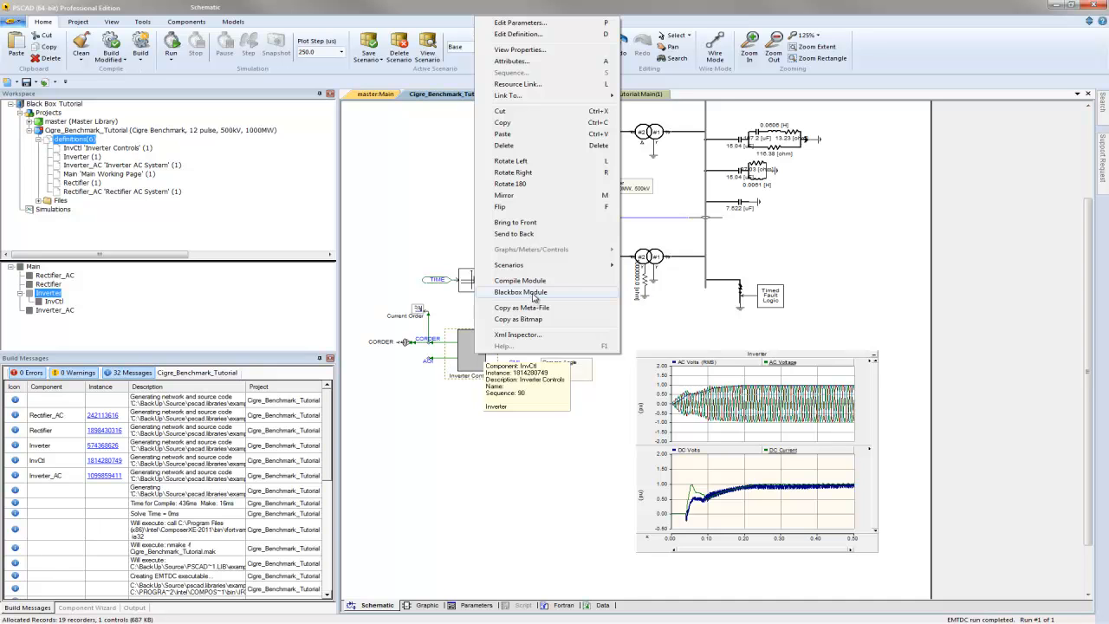
click(521, 291)
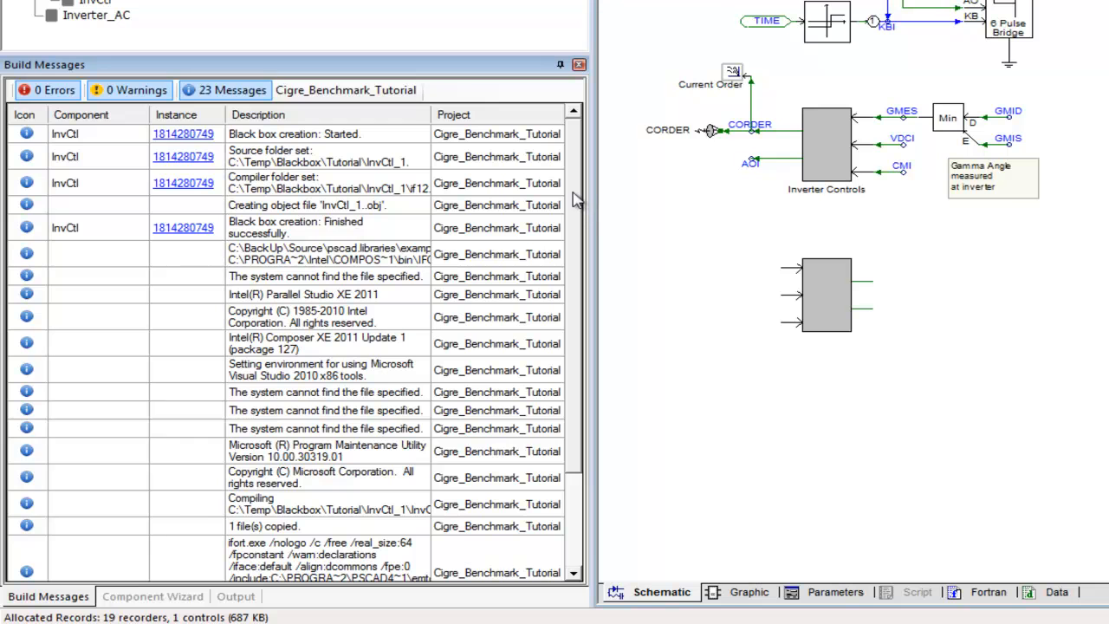
scroll(down, 3)
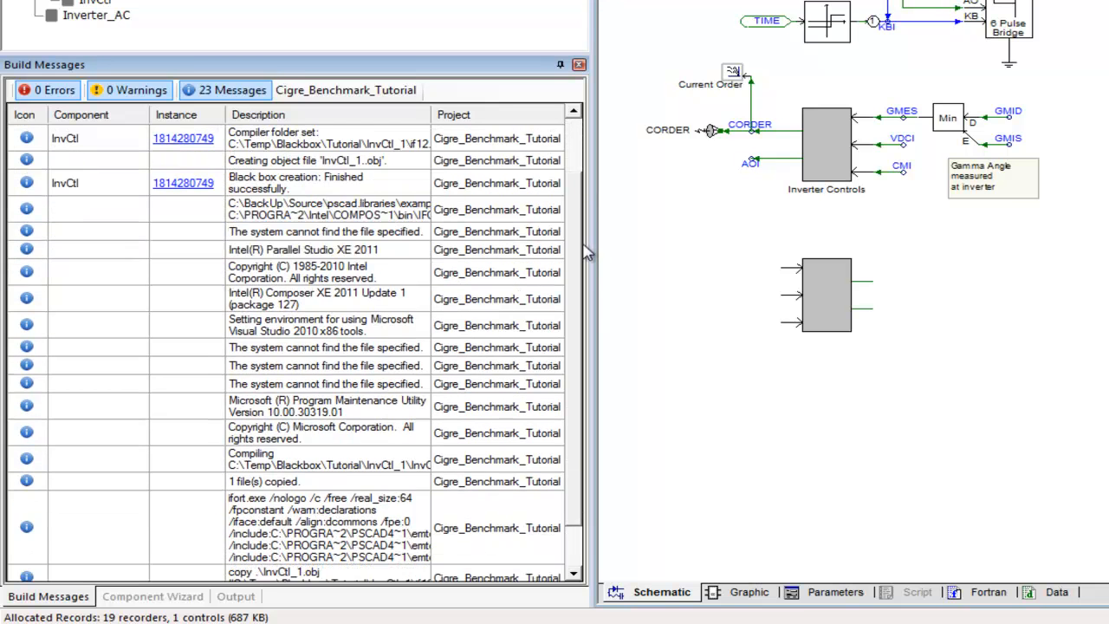
scroll(down, 3)
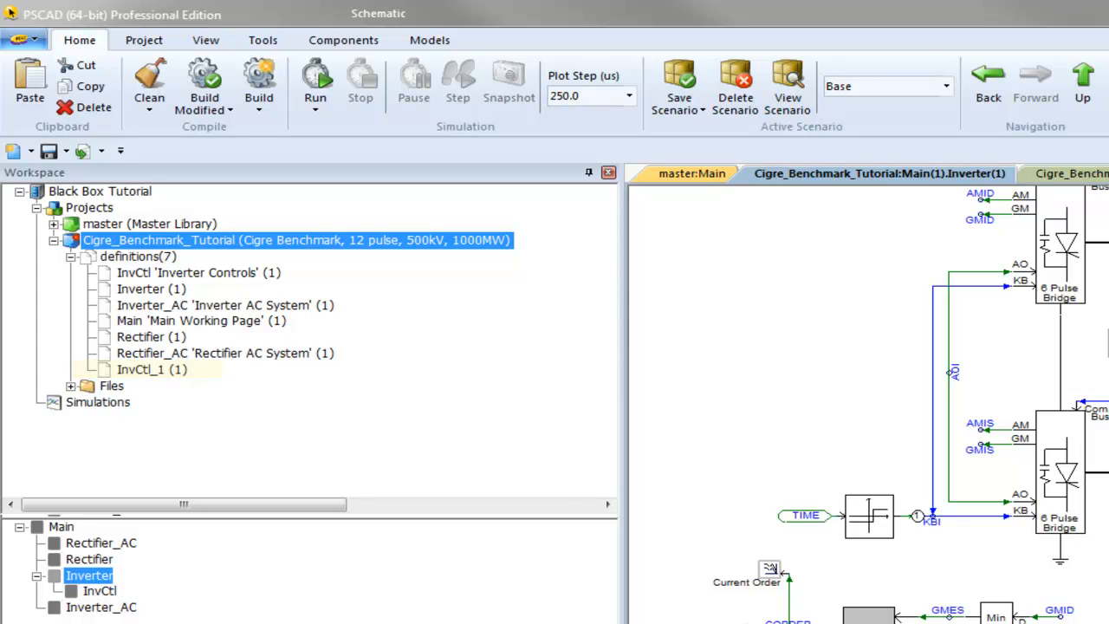
Step: Open the benchmark project's settings to add InvCtl_1.obj as an additional object file
right_click(297, 240)
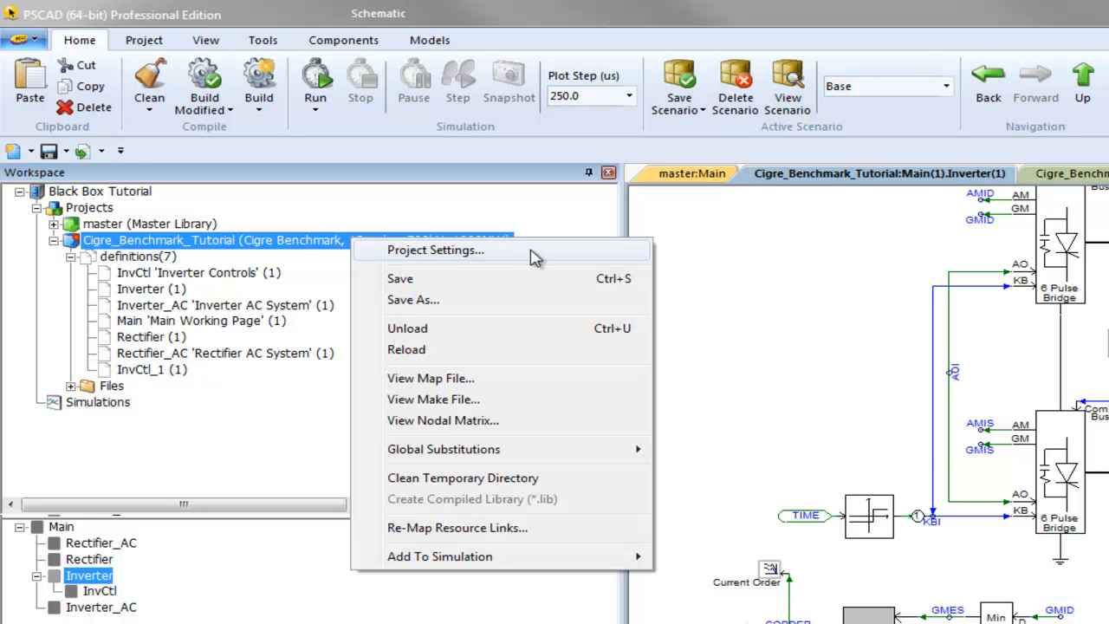
click(435, 249)
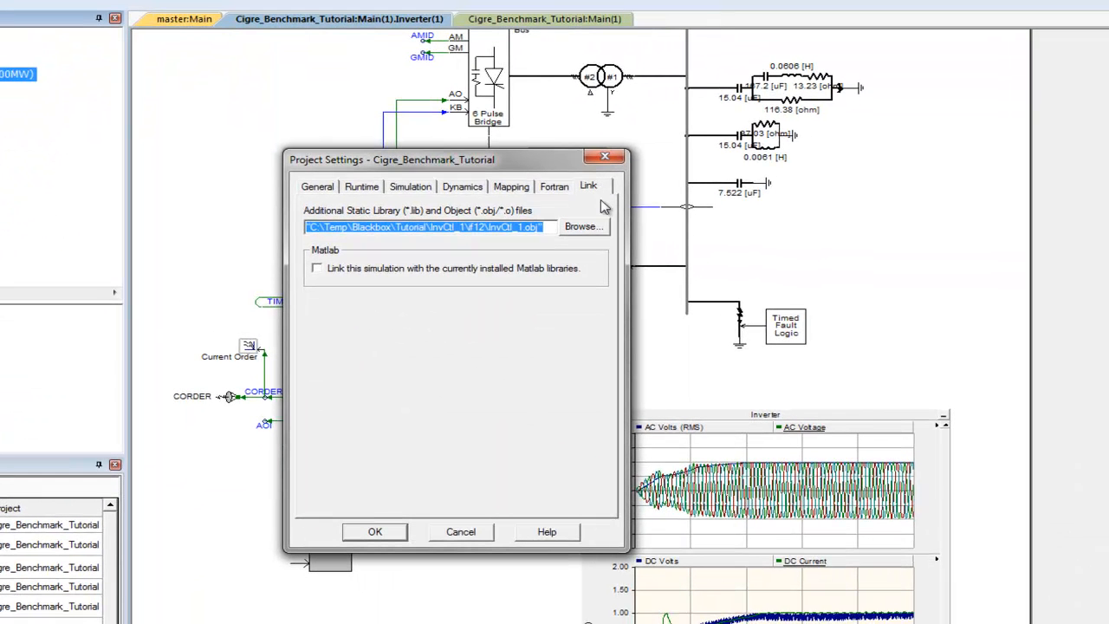
mouse_move(554, 316)
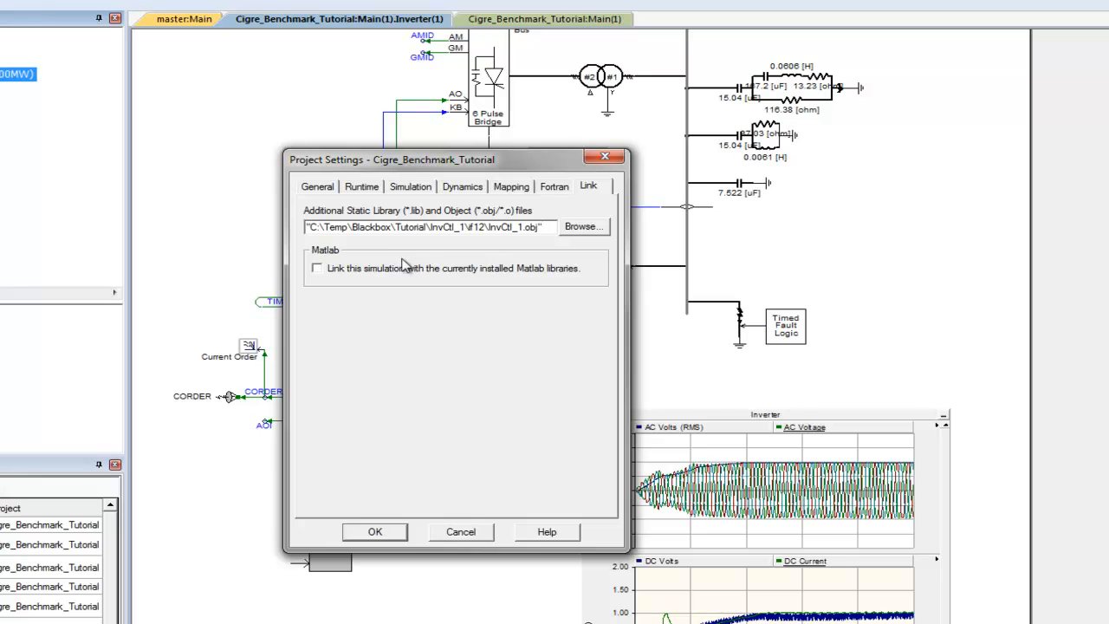
mouse_move(384, 507)
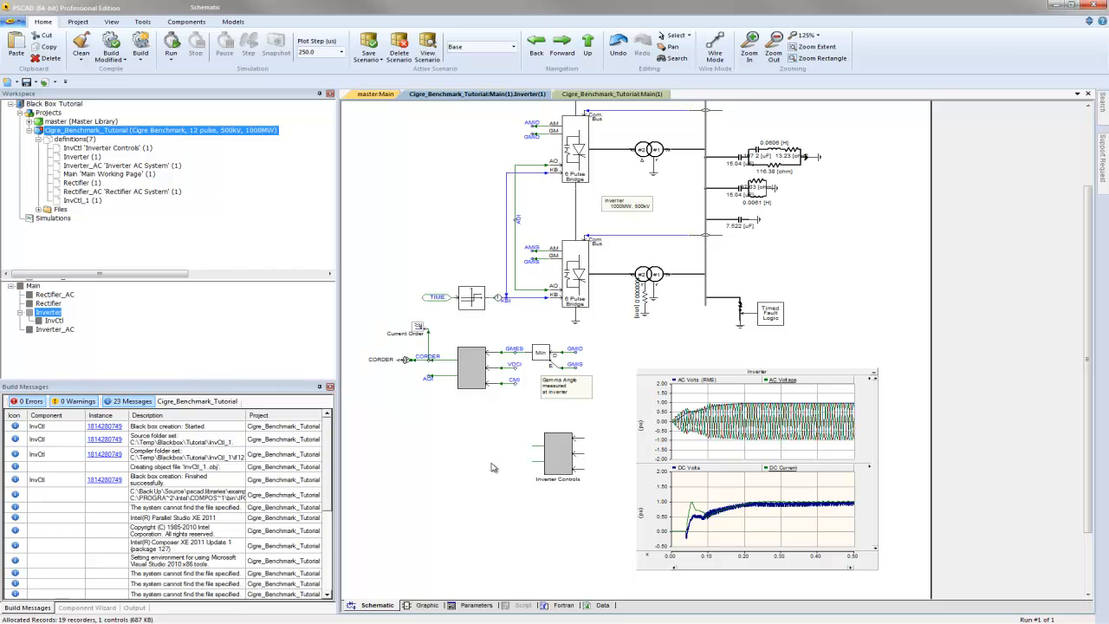
Step: Inspect the InvCtl_1 definition's parameters and Dsdyn/Dsout scripts, then return to the schematic
click(473, 368)
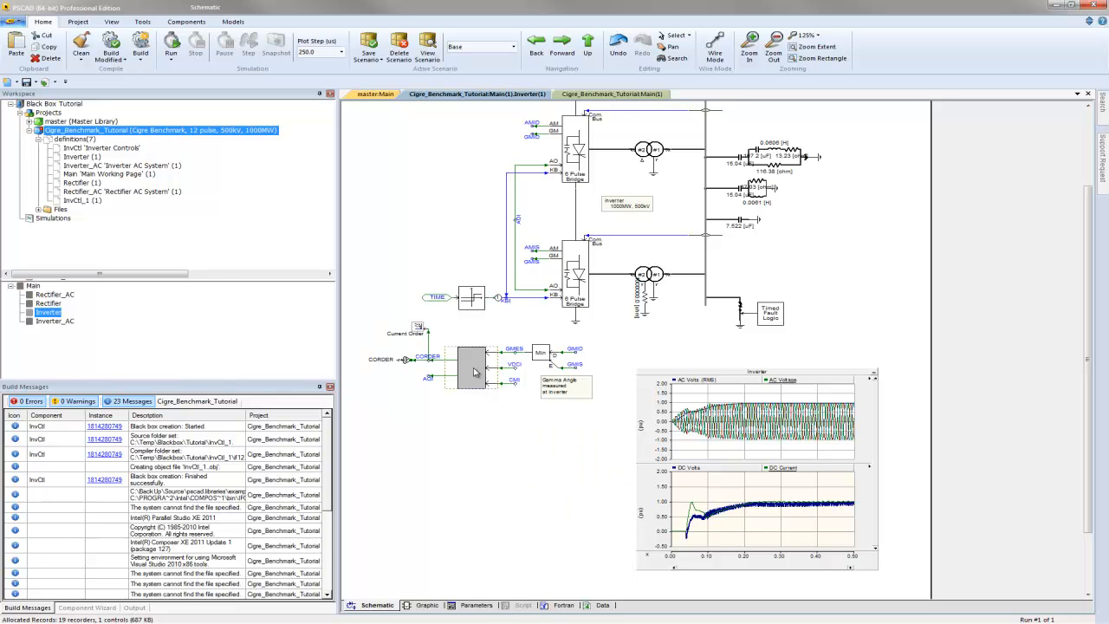
right_click(472, 364)
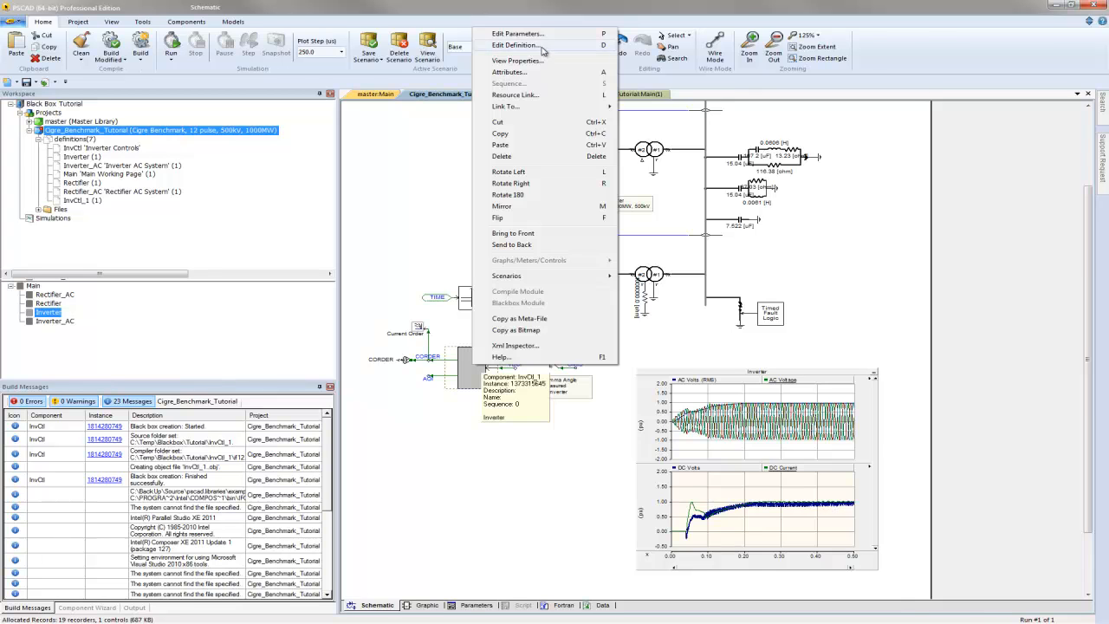
click(513, 45)
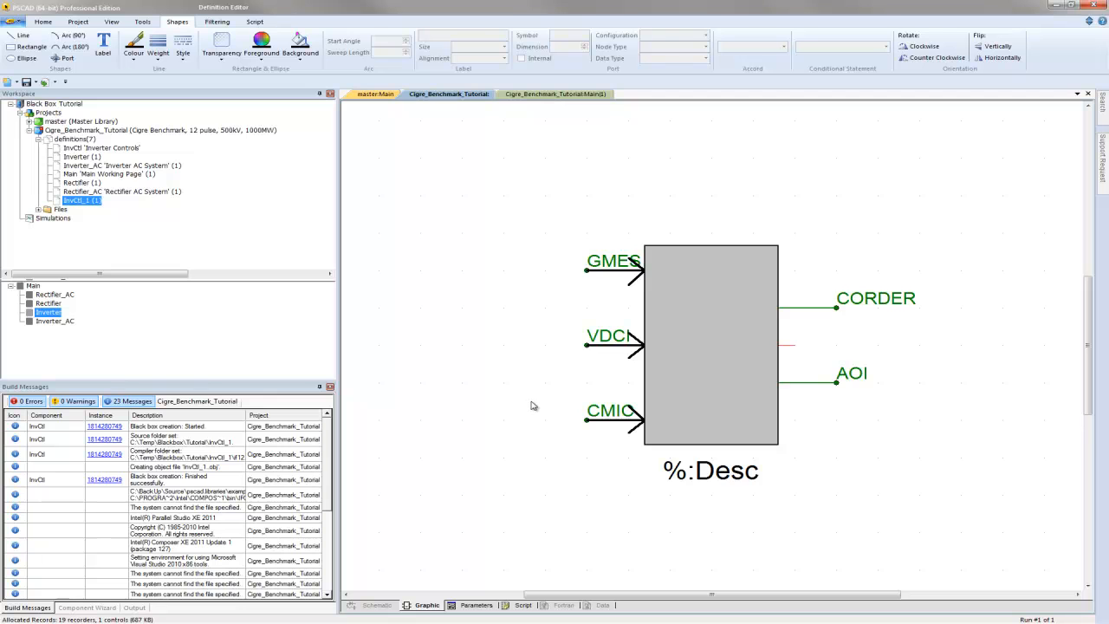
mouse_move(535, 412)
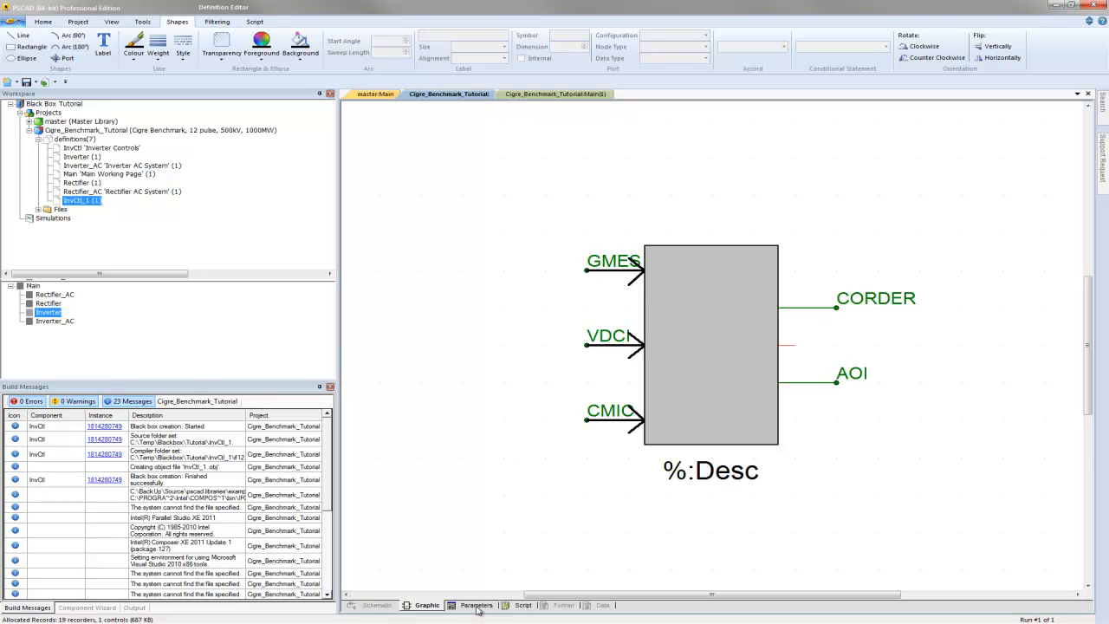
click(476, 605)
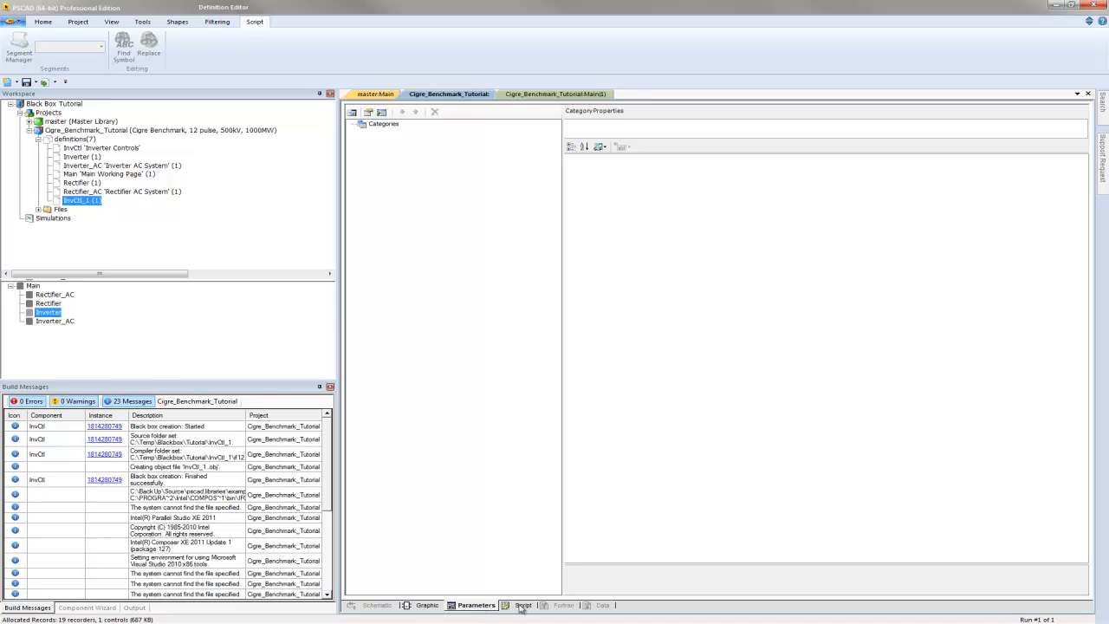
click(524, 605)
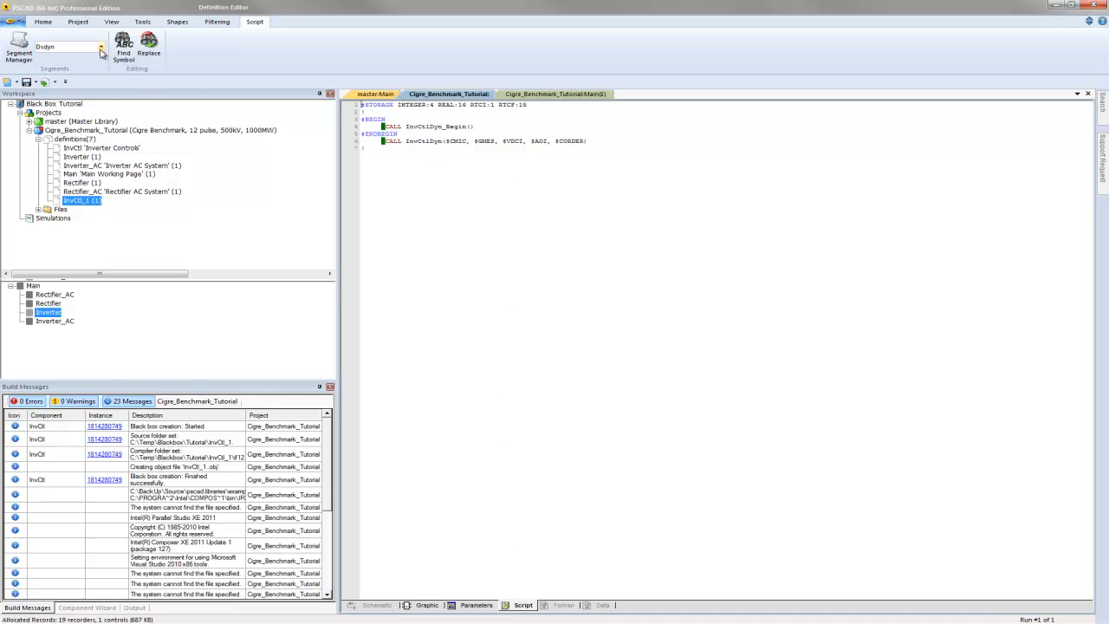
click(101, 47)
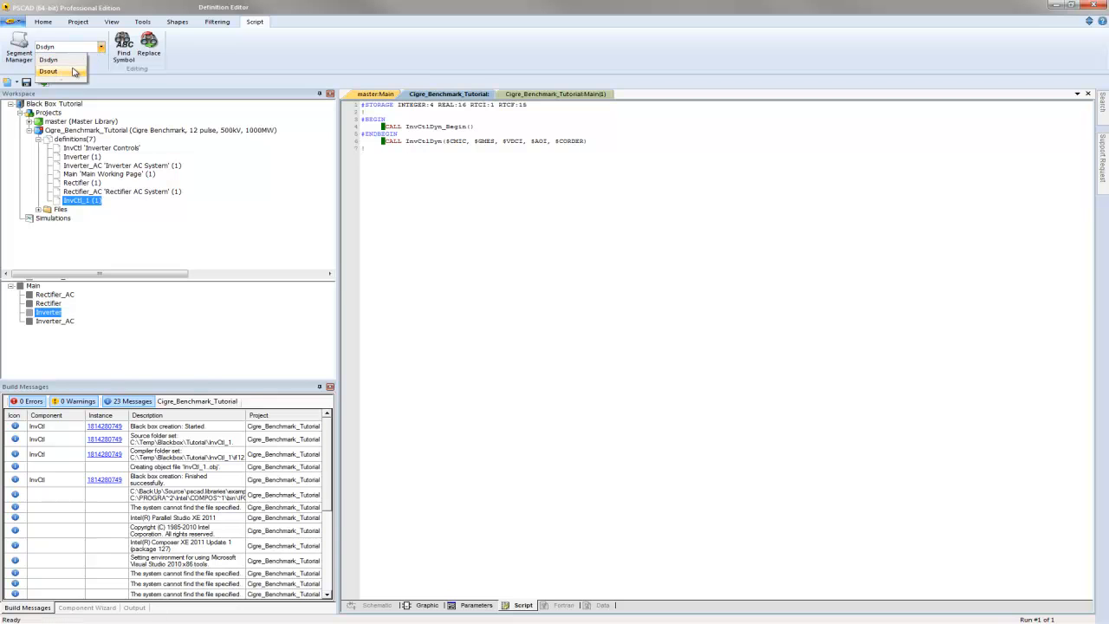
click(48, 71)
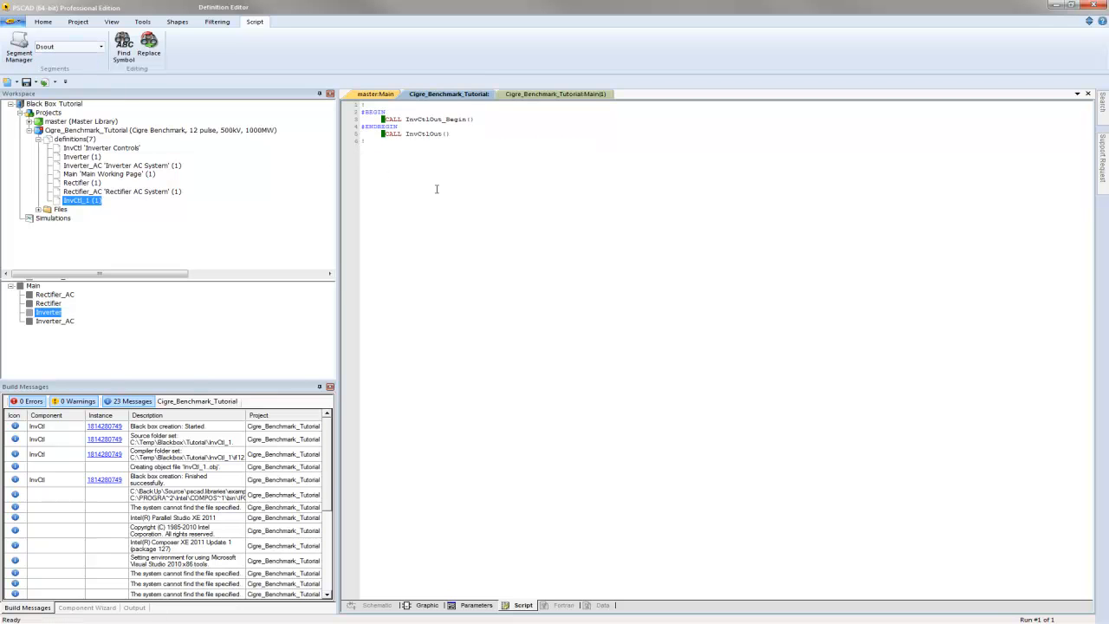
mouse_move(495, 212)
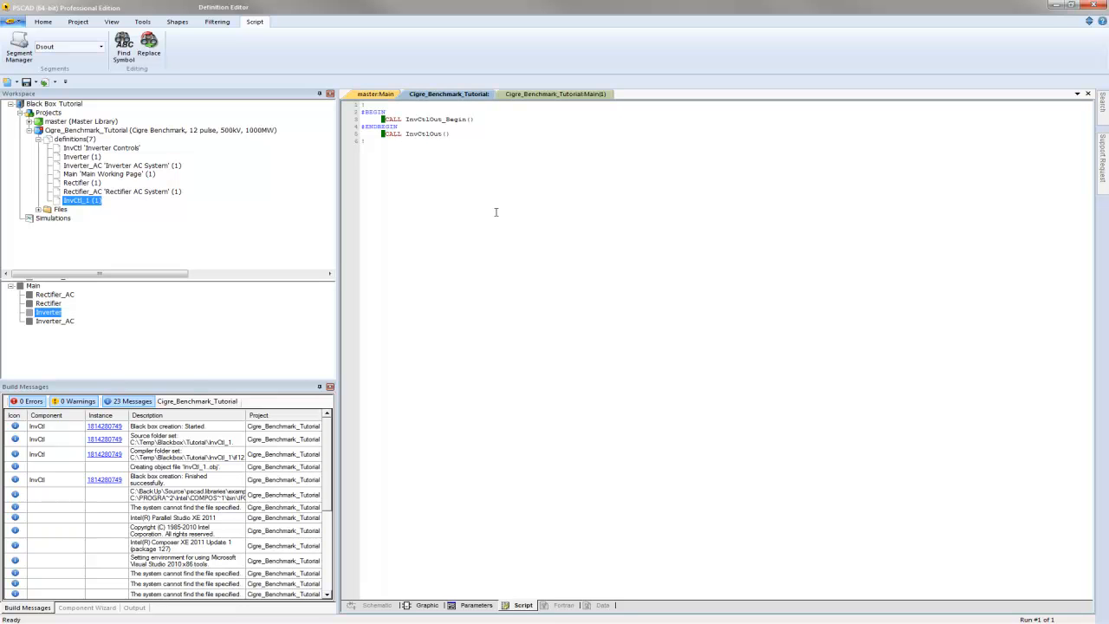
mouse_move(455, 544)
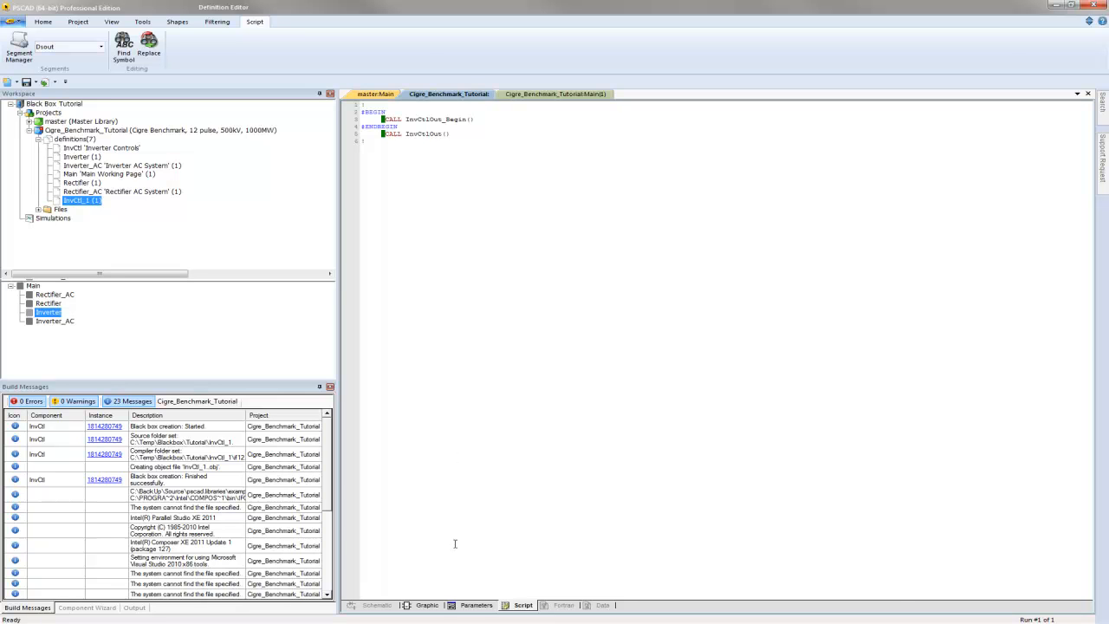
click(427, 605)
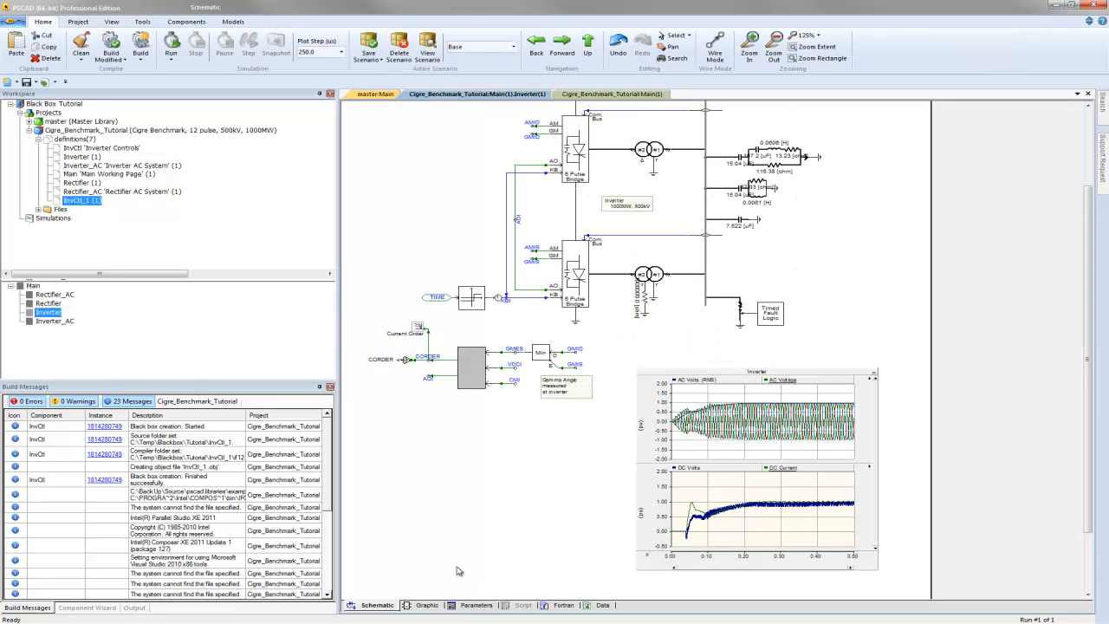
mouse_move(478, 548)
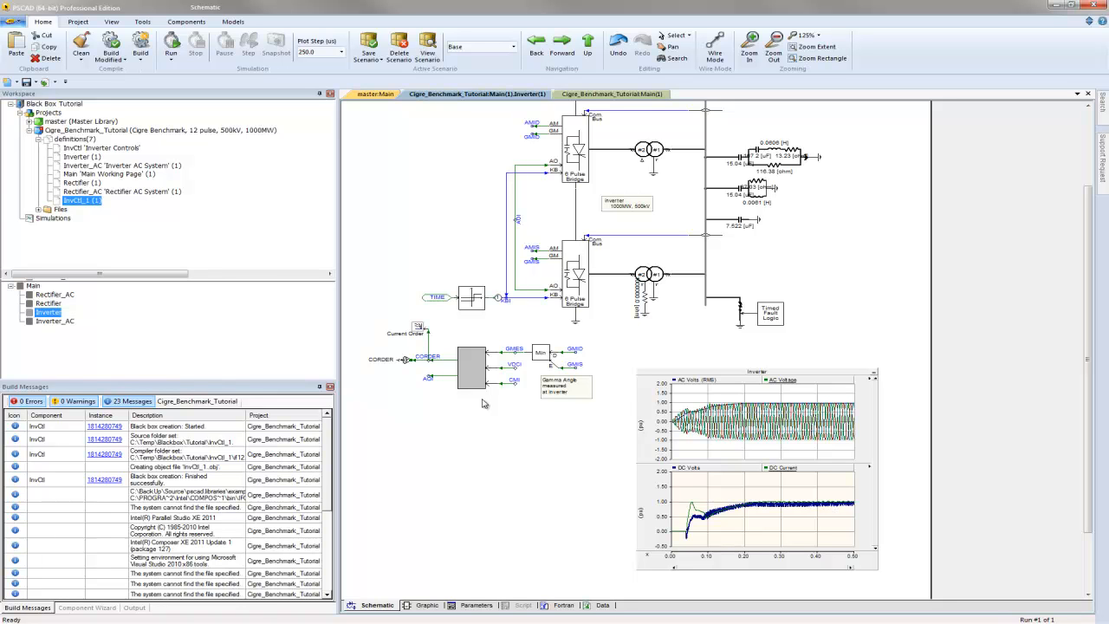
Step: Run the black-boxed benchmark simulation to completion and go up to the Main page
click(172, 45)
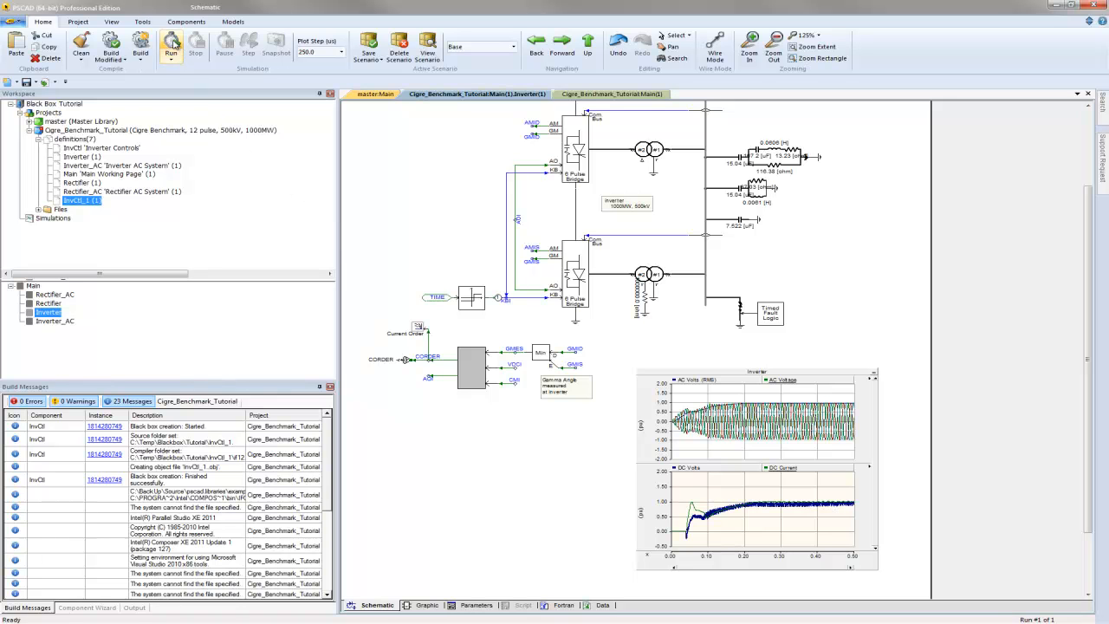
click(171, 45)
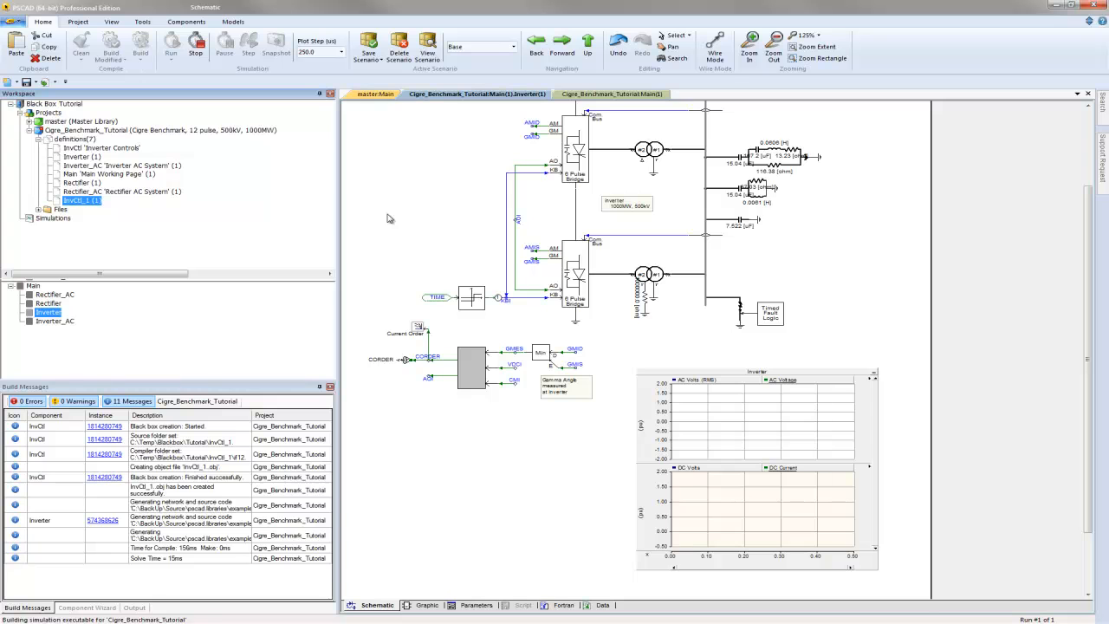
click(171, 48)
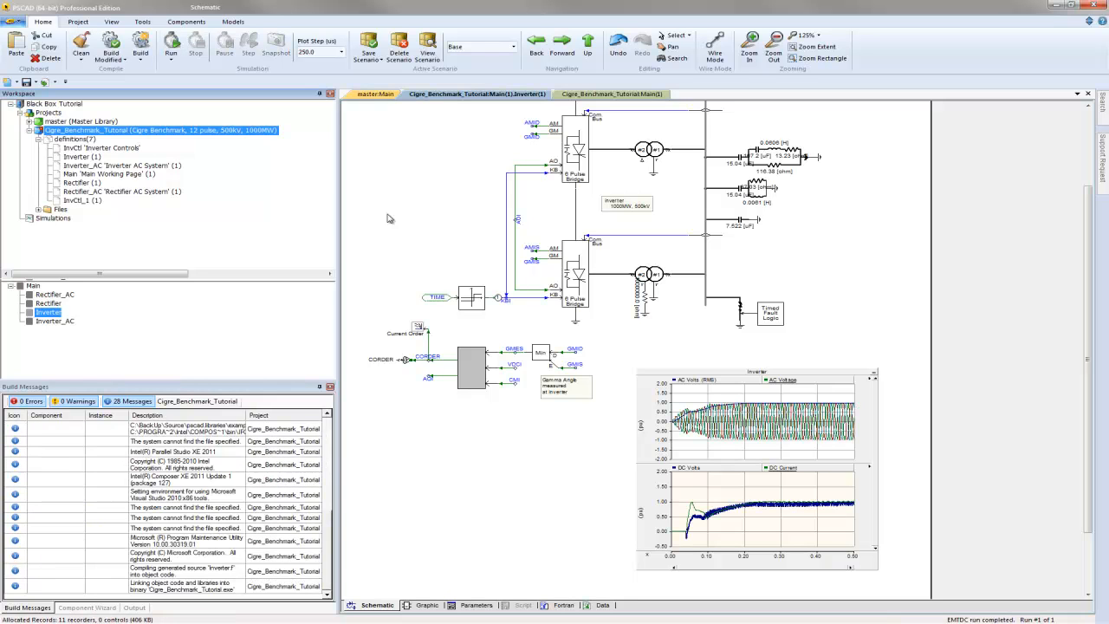
mouse_move(373, 303)
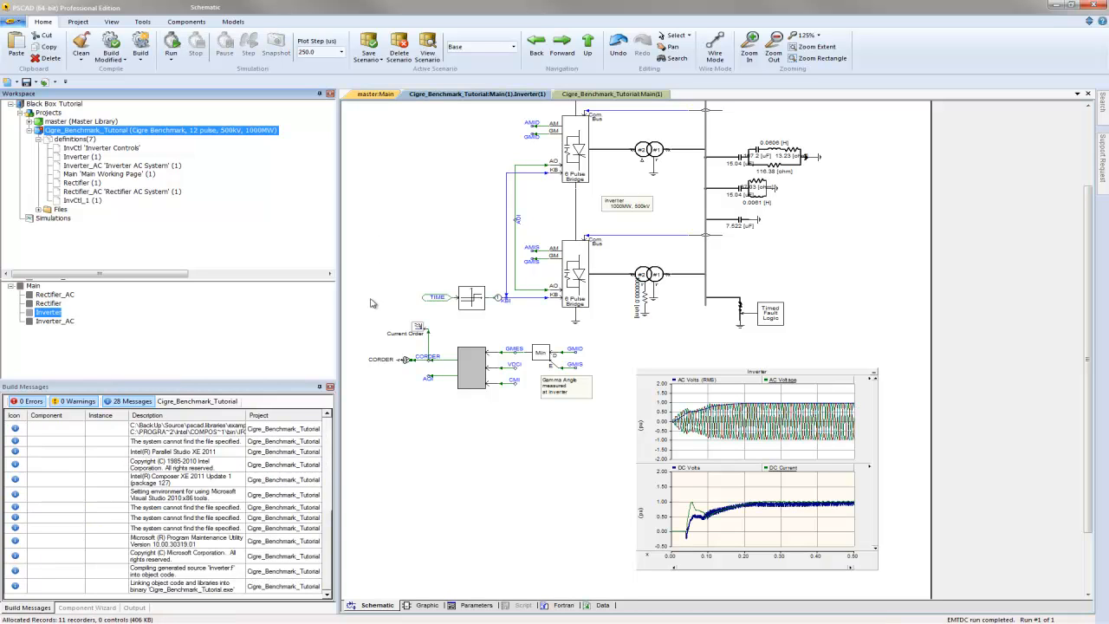
mouse_move(535, 464)
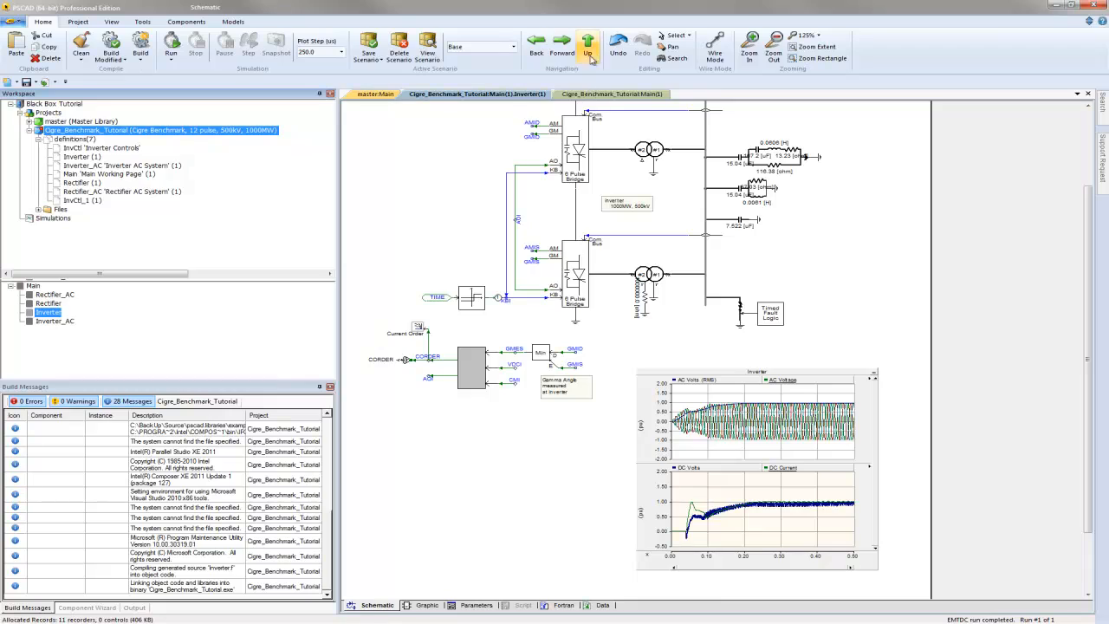
click(588, 46)
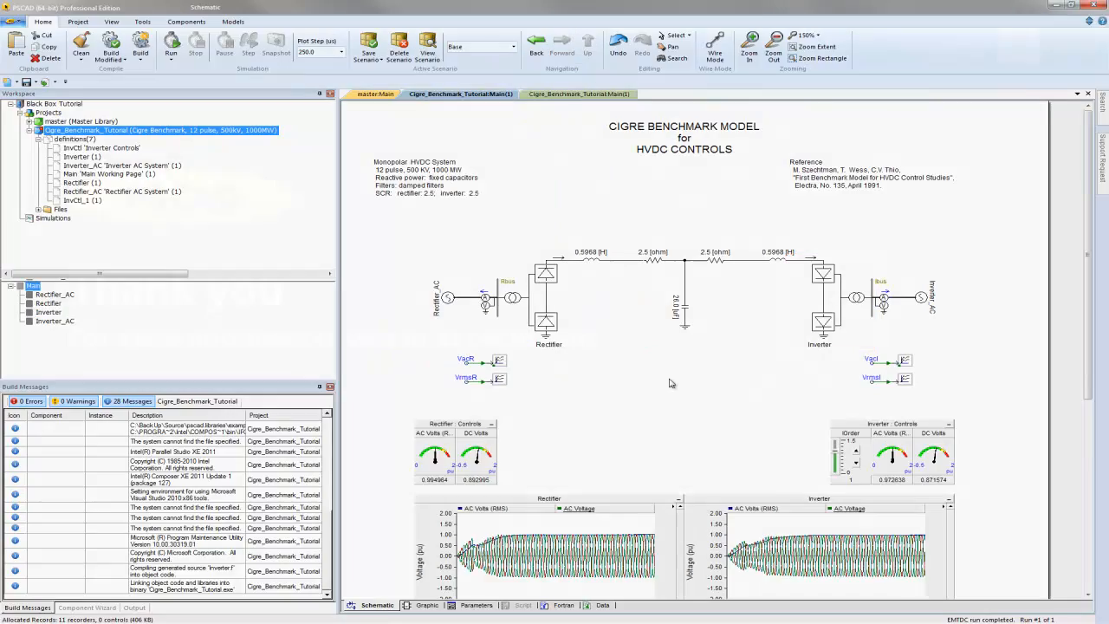